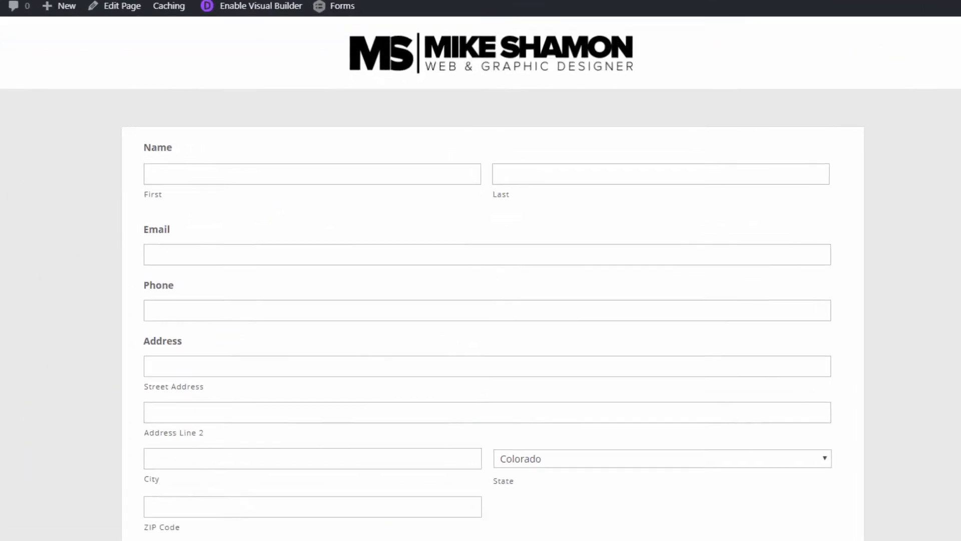
Step: Tick the 'Yes I read The Terms and Conditions' checkbox and sign the signature pad
scroll(down, 3)
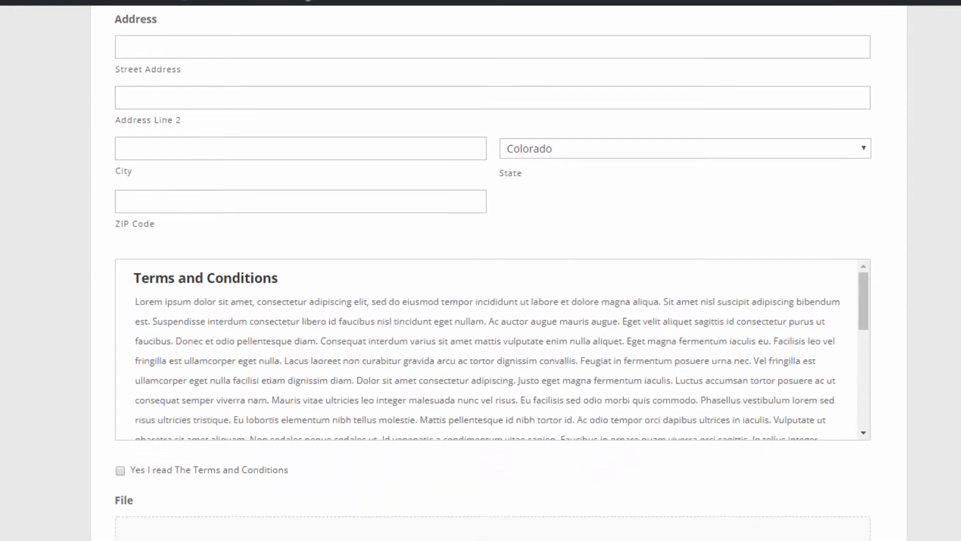
scroll(down, 3)
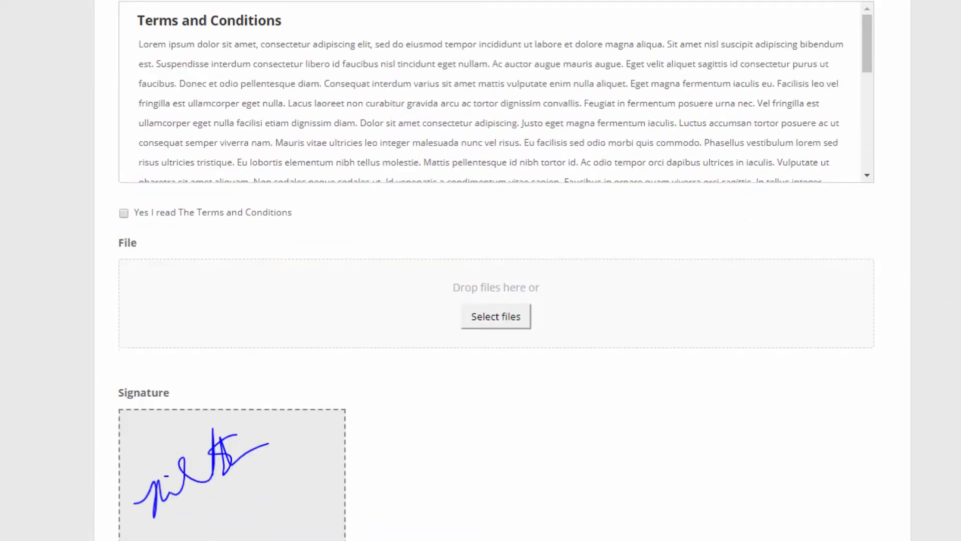
scroll(down, 3)
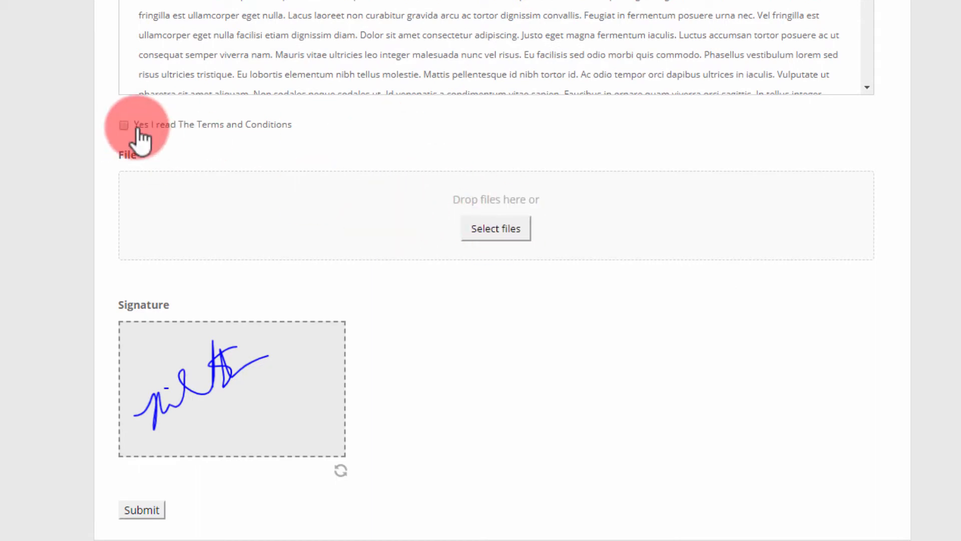
click(124, 125)
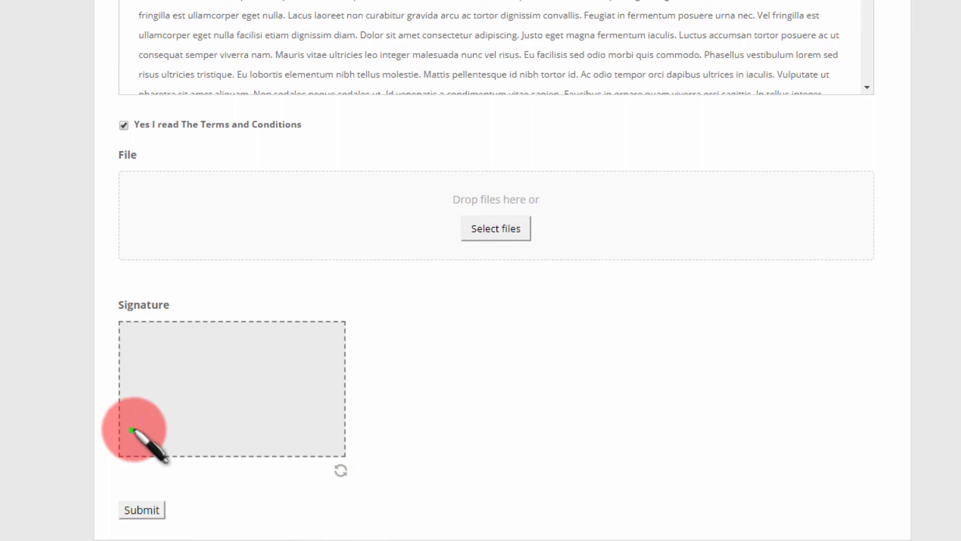
drag(135, 429, 221, 380)
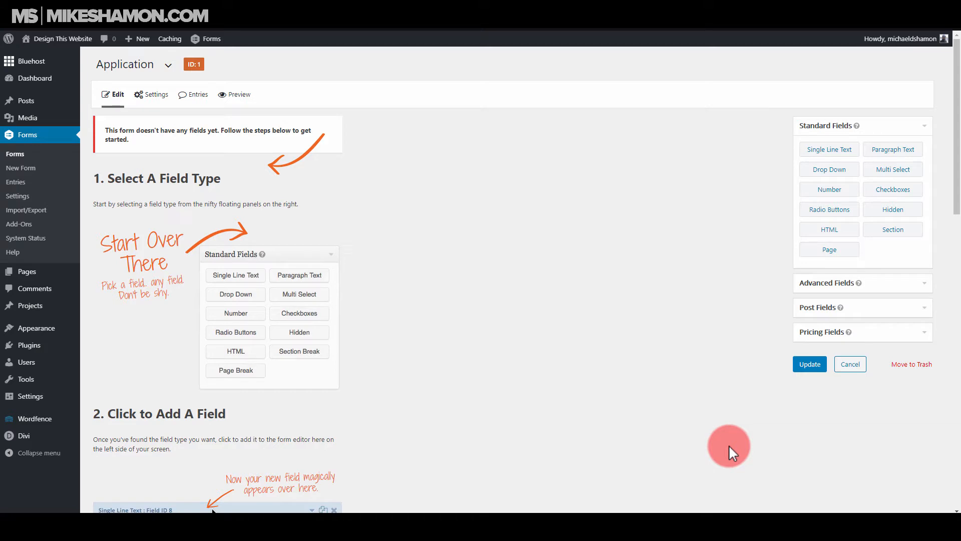
mouse_move(461, 239)
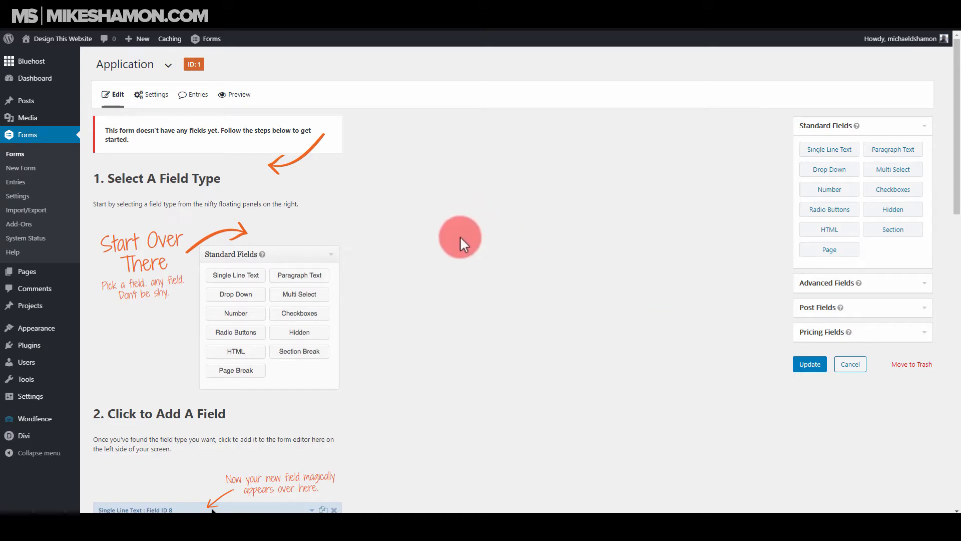
mouse_move(55, 207)
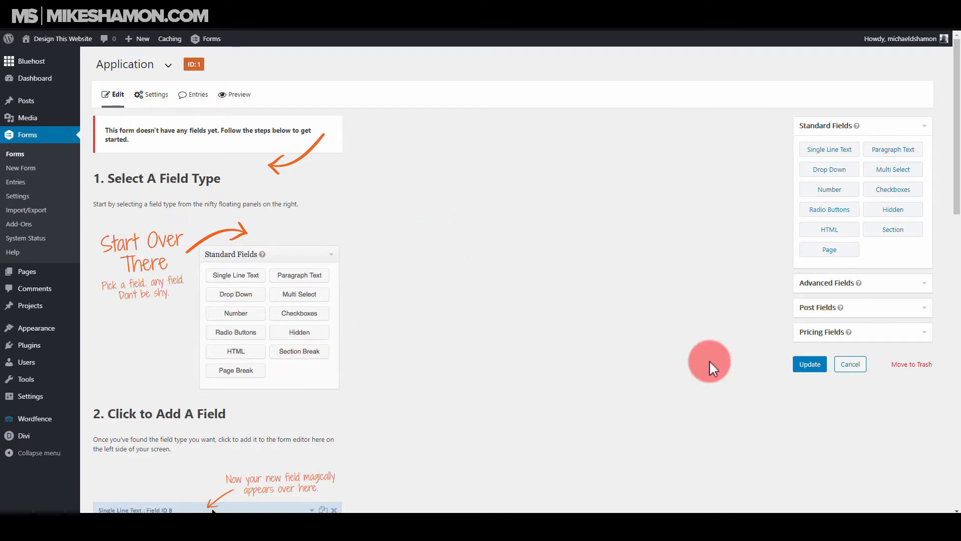
Step: Add Name, Address, File Upload and Signature fields to the Application form from Advanced Fields
click(829, 150)
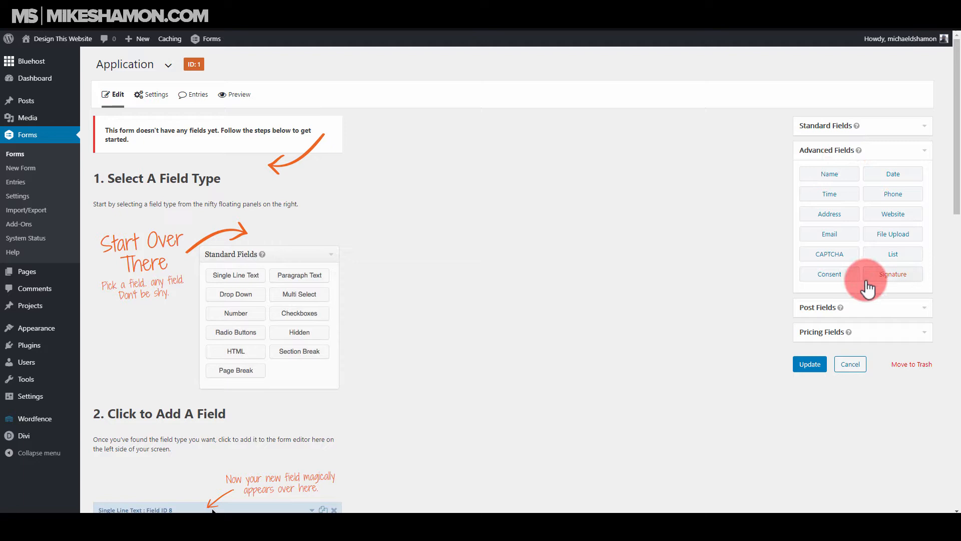
mouse_move(924, 291)
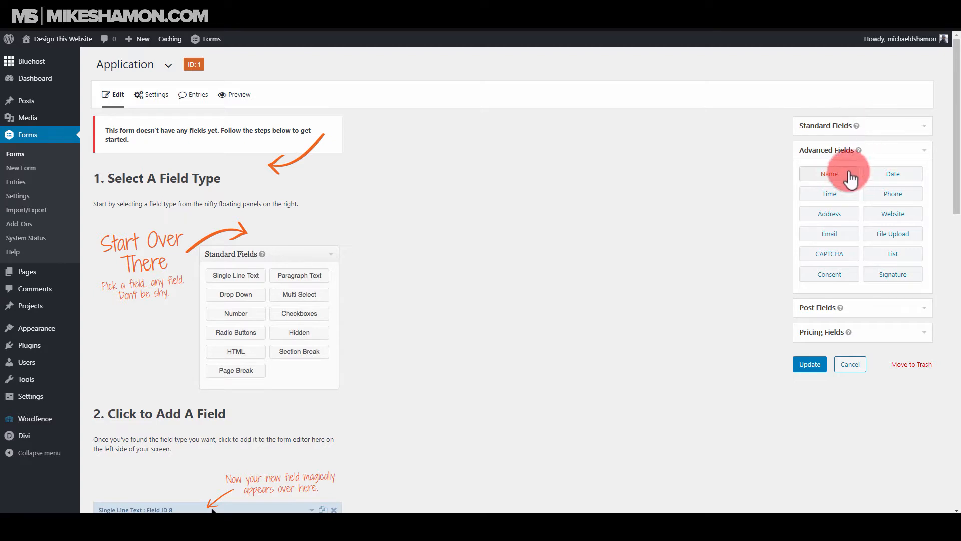
click(829, 174)
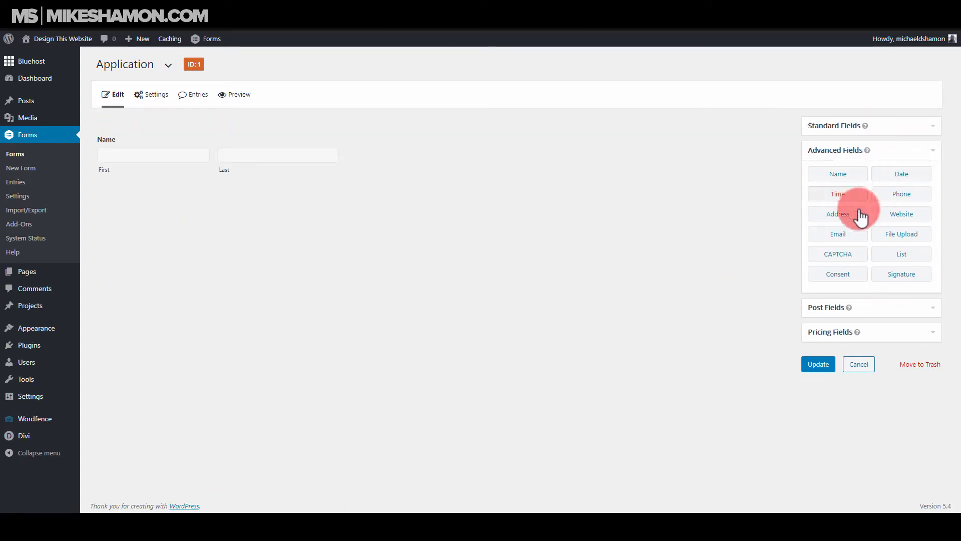
click(838, 214)
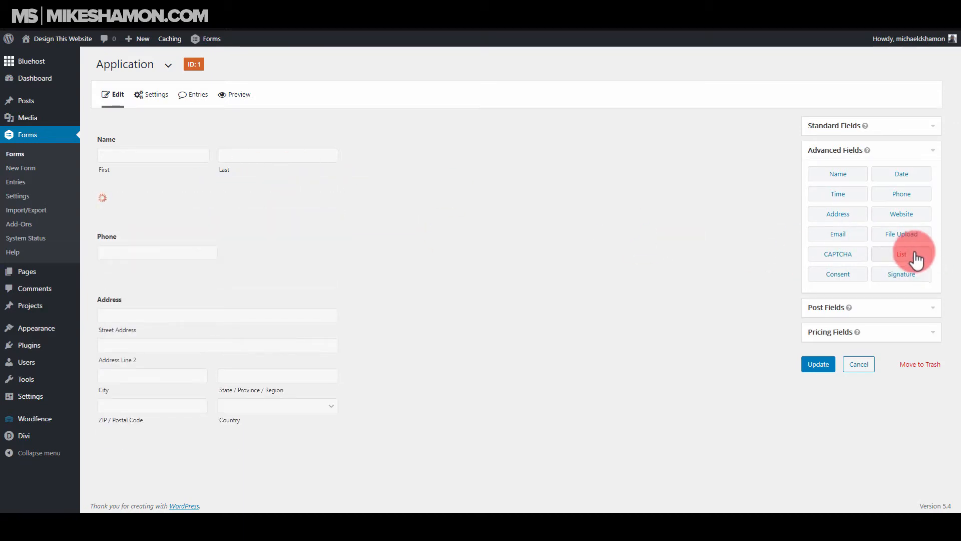
click(837, 234)
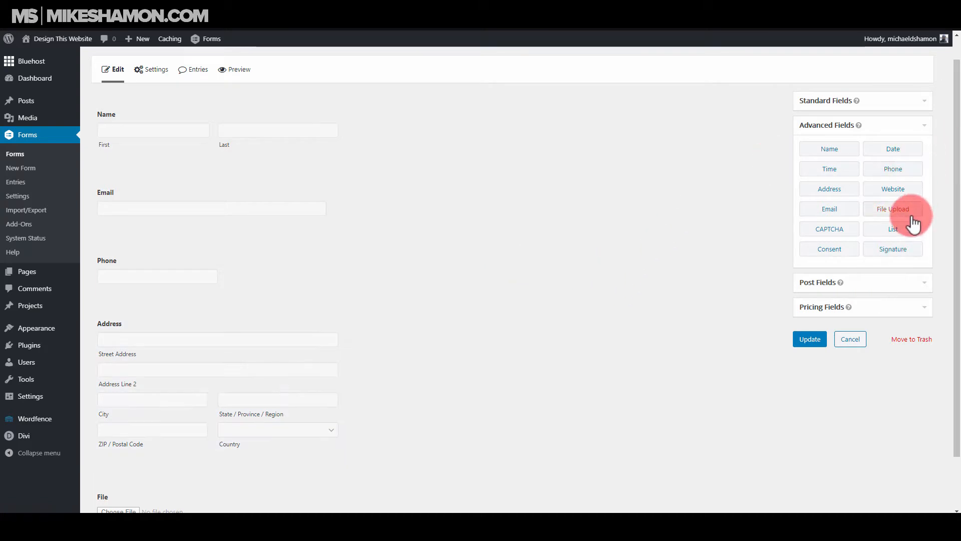
scroll(down, 3)
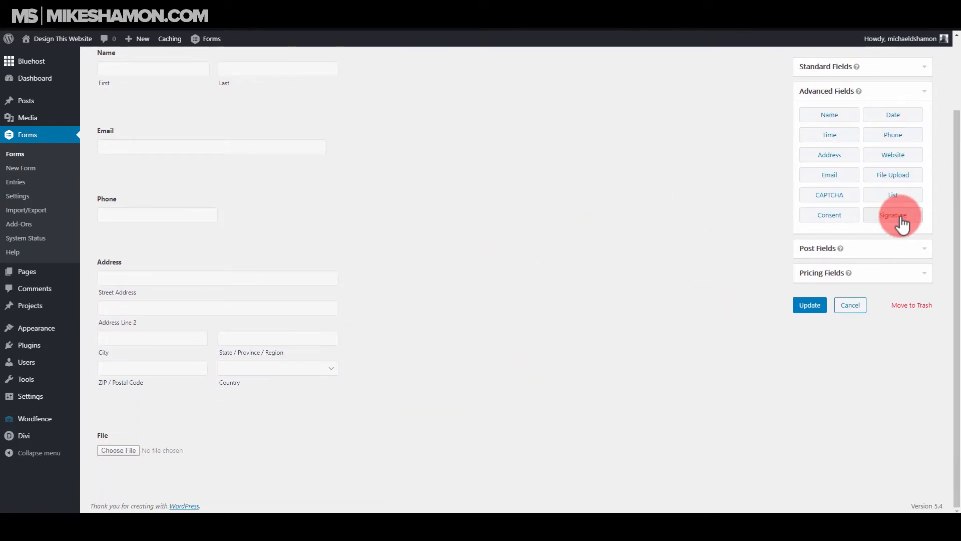
click(892, 215)
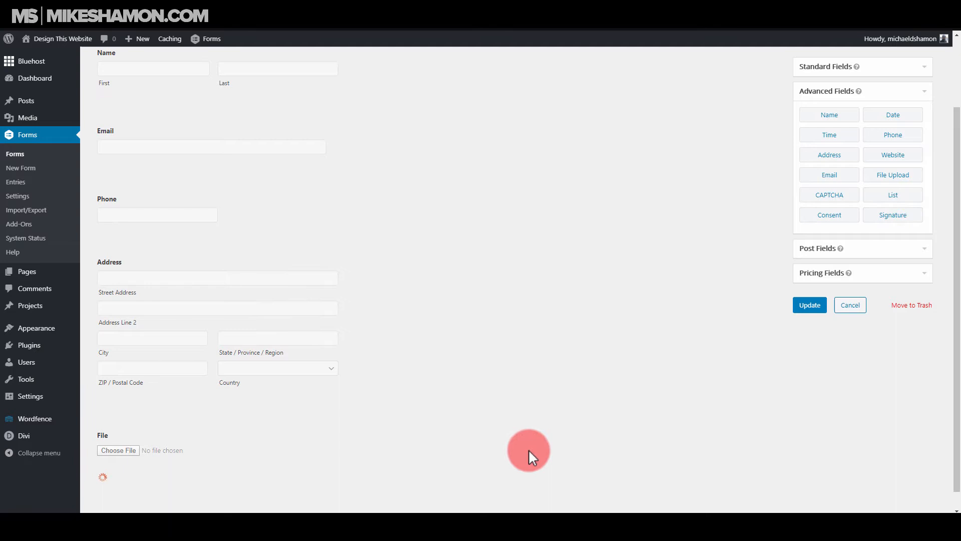
click(892, 215)
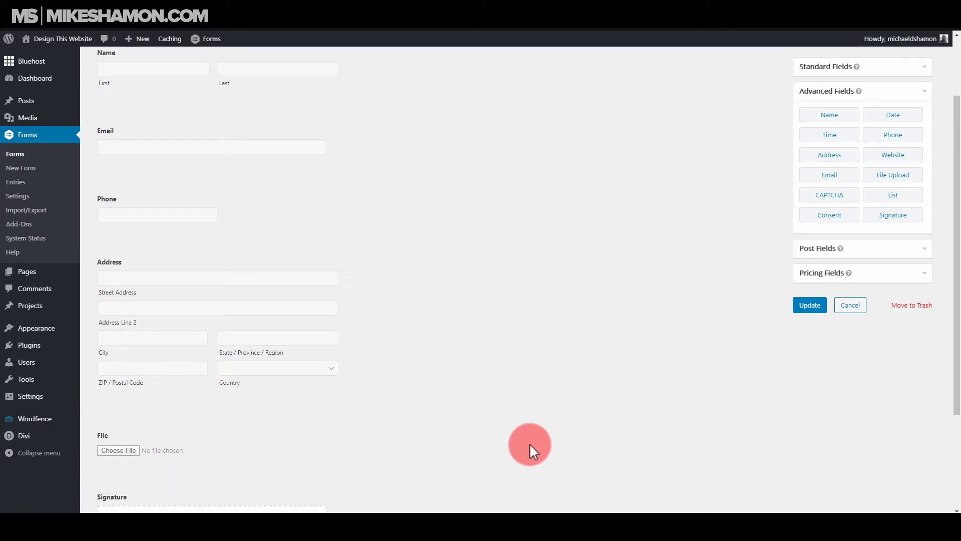
mouse_move(723, 323)
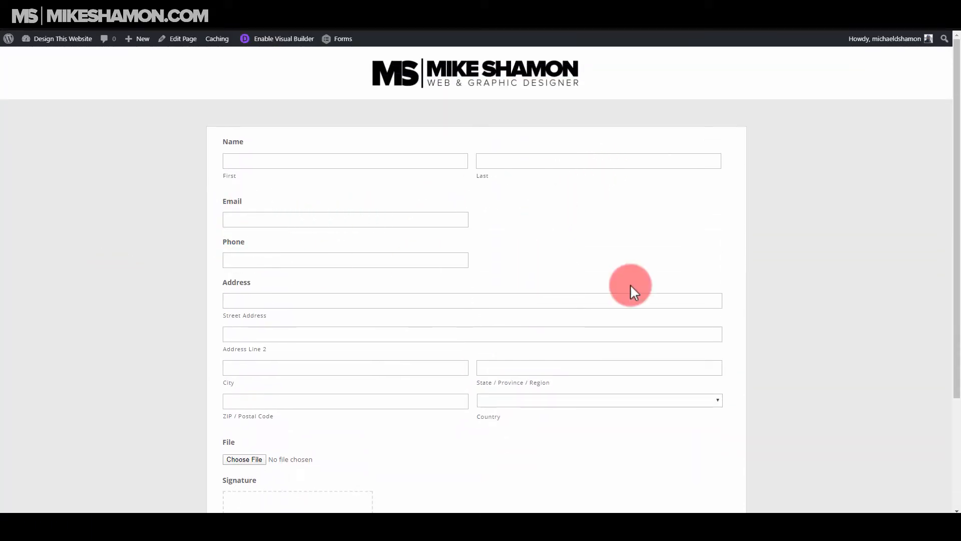
mouse_move(643, 214)
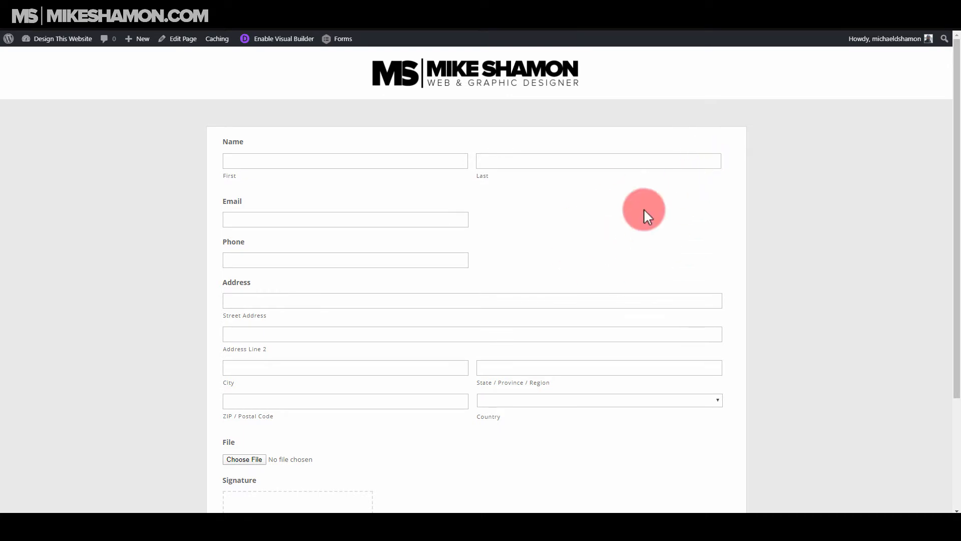
Step: Preview the form, sketch a test signature on the pad, and return to the editor
scroll(down, 3)
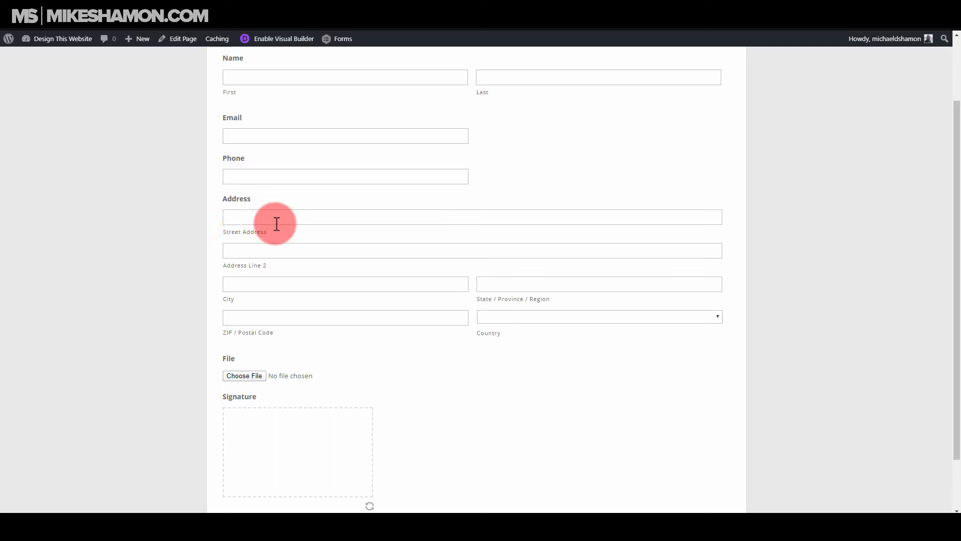
scroll(down, 3)
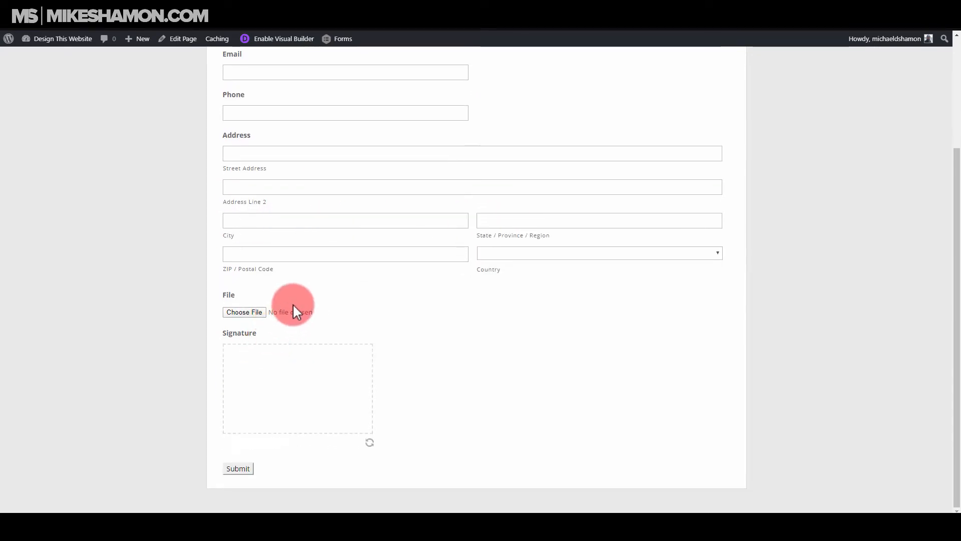
drag(236, 417, 334, 390)
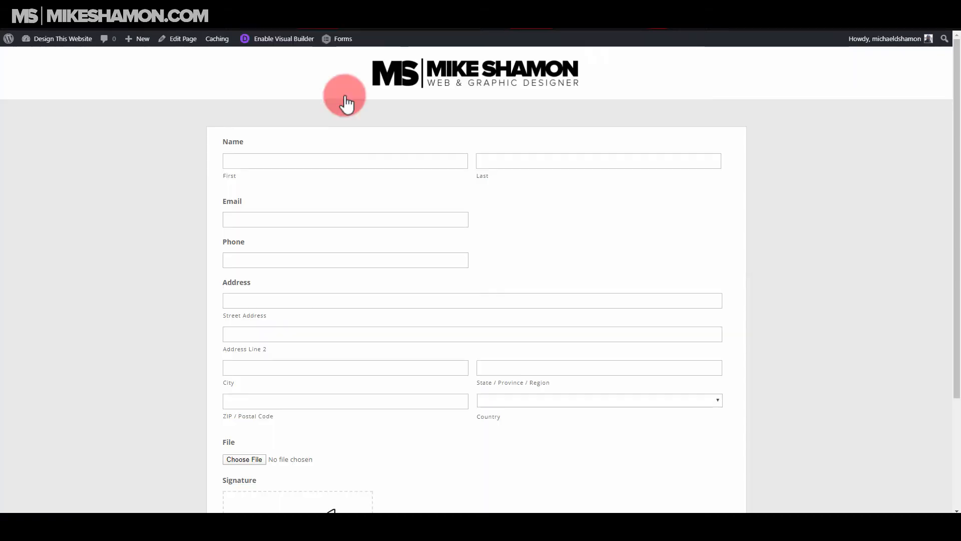
mouse_move(540, 151)
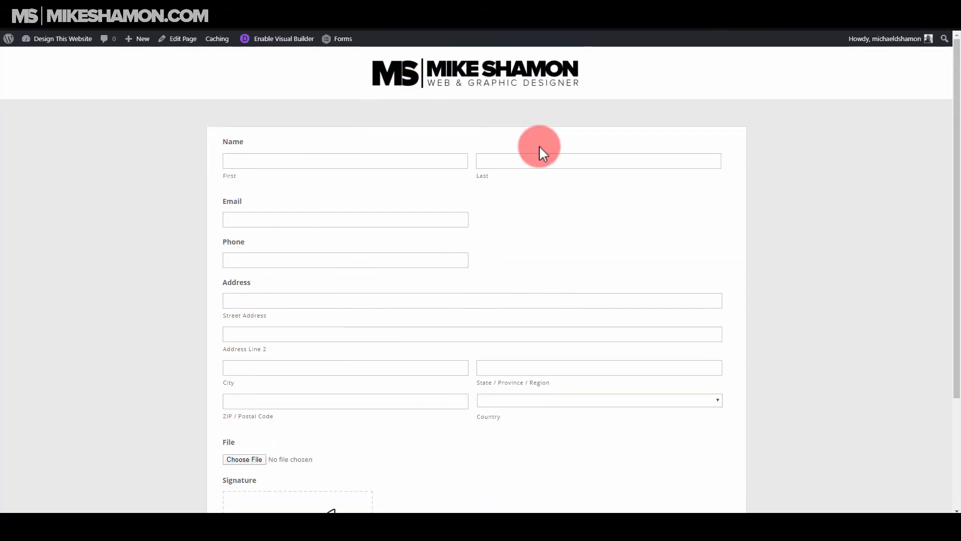
scroll(down, 3)
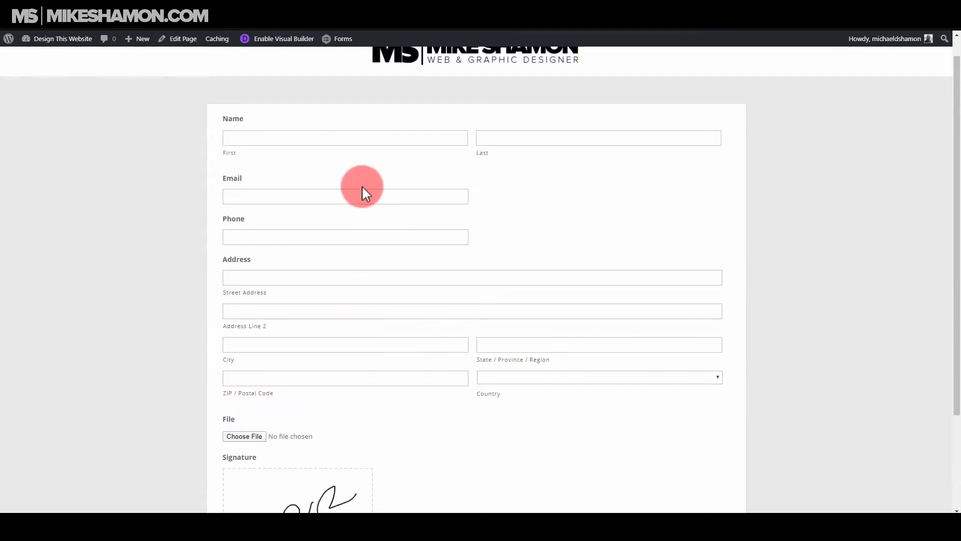
click(343, 39)
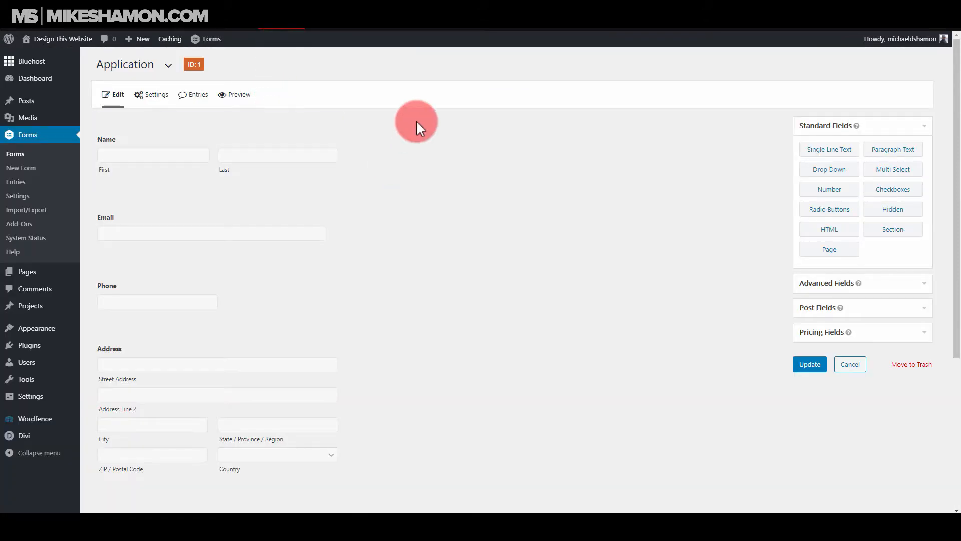
Step: Set the Address field to United States format with Colorado as the default state
click(211, 233)
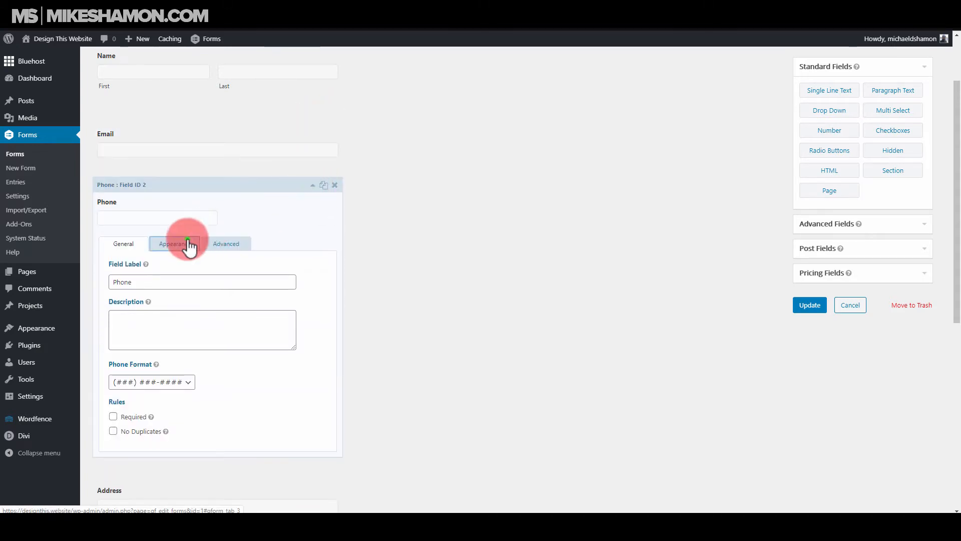
click(175, 243)
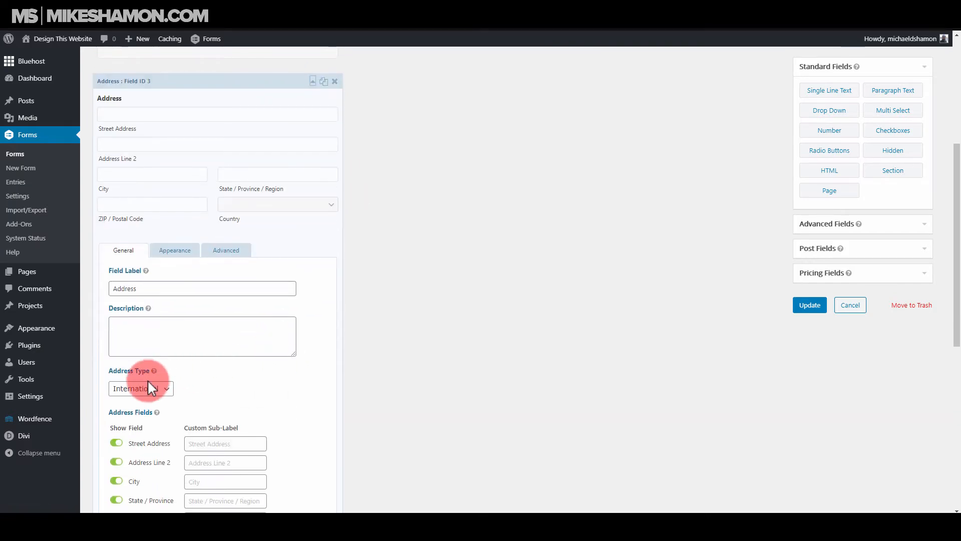
click(140, 388)
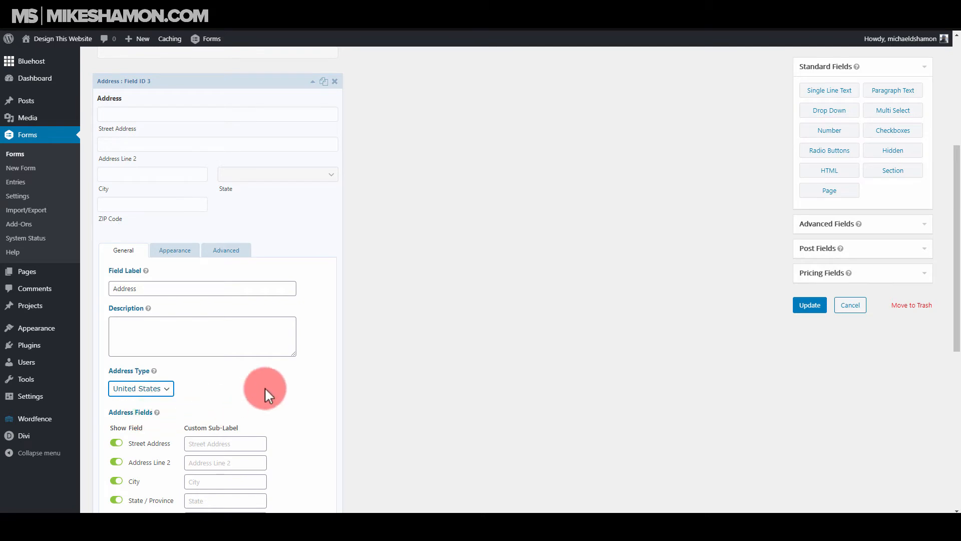
scroll(down, 3)
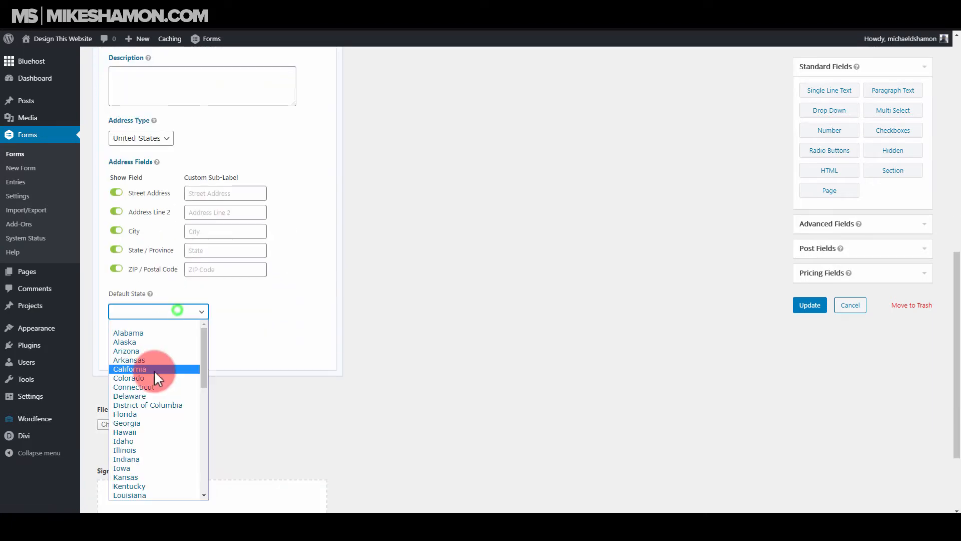
click(128, 377)
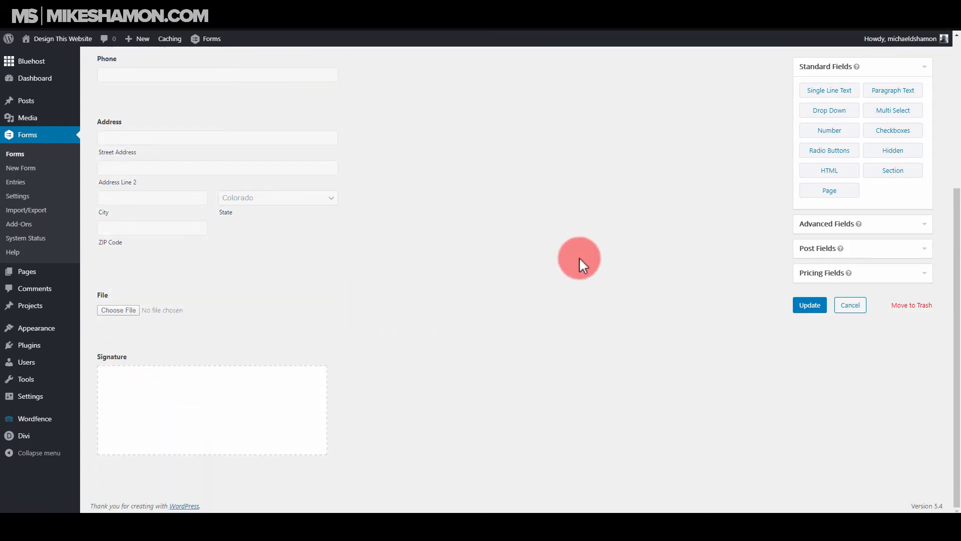
mouse_move(892, 134)
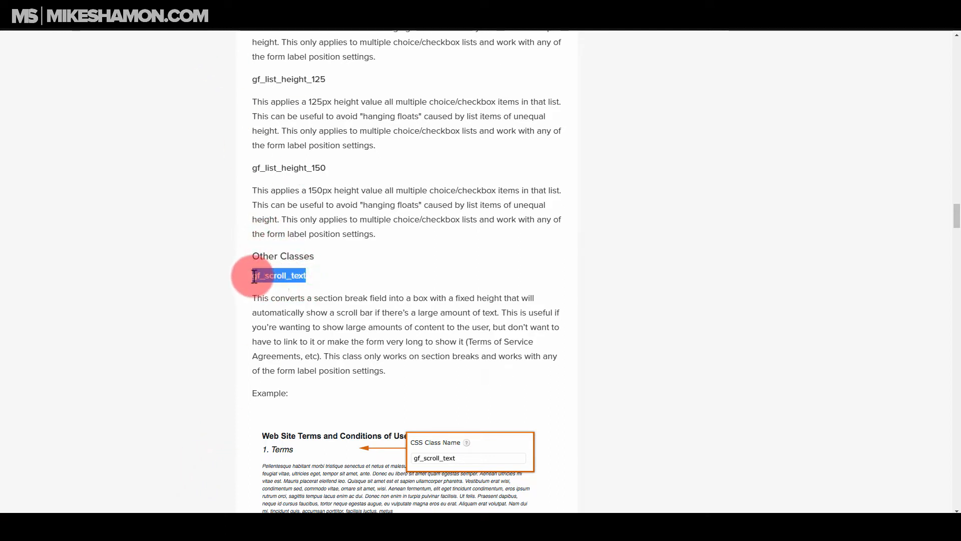
Step: Select the gf_scroll_text class name on the CSS Ready Classes documentation page
double_click(278, 275)
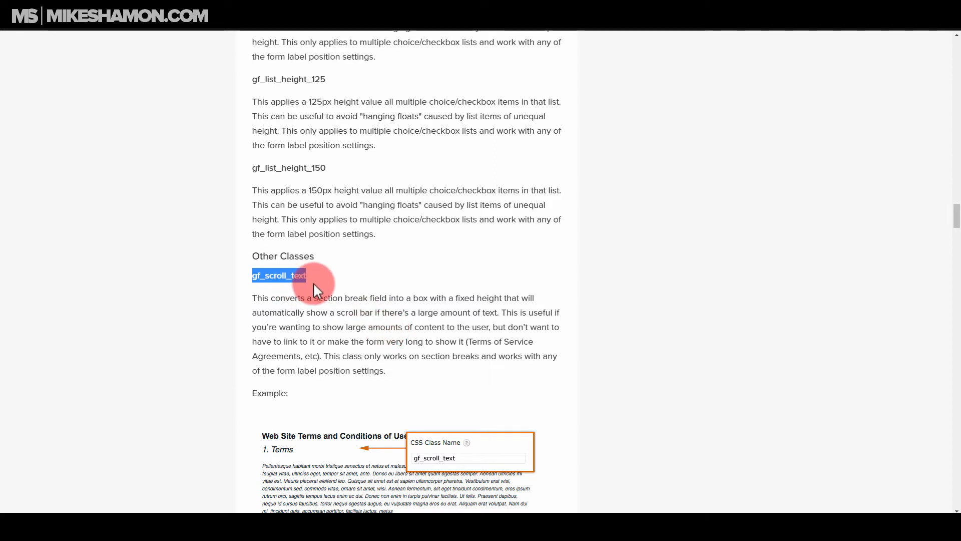
mouse_move(267, 282)
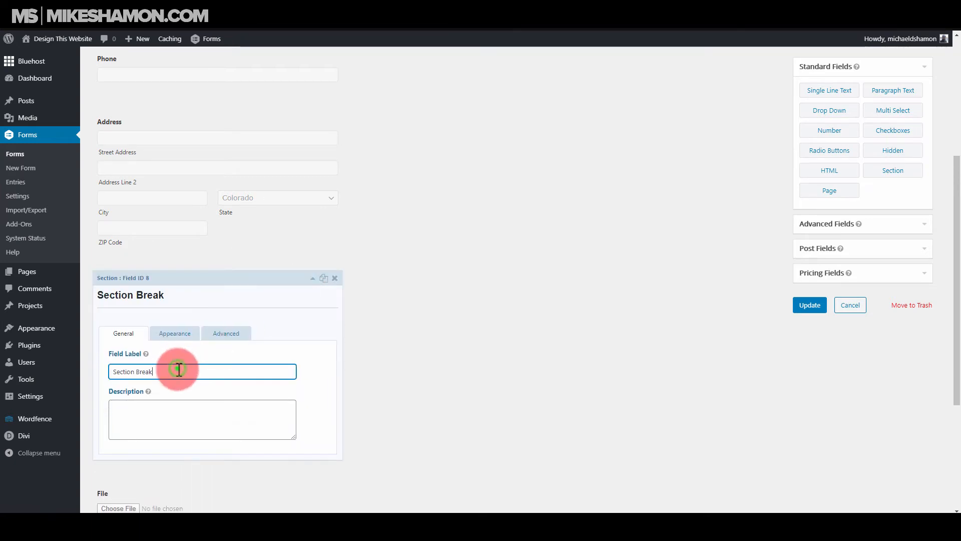
Step: Label a section break 'Terms and Conditions' and give it the gf_scroll_text custom CSS class
text(Terms and Cons)
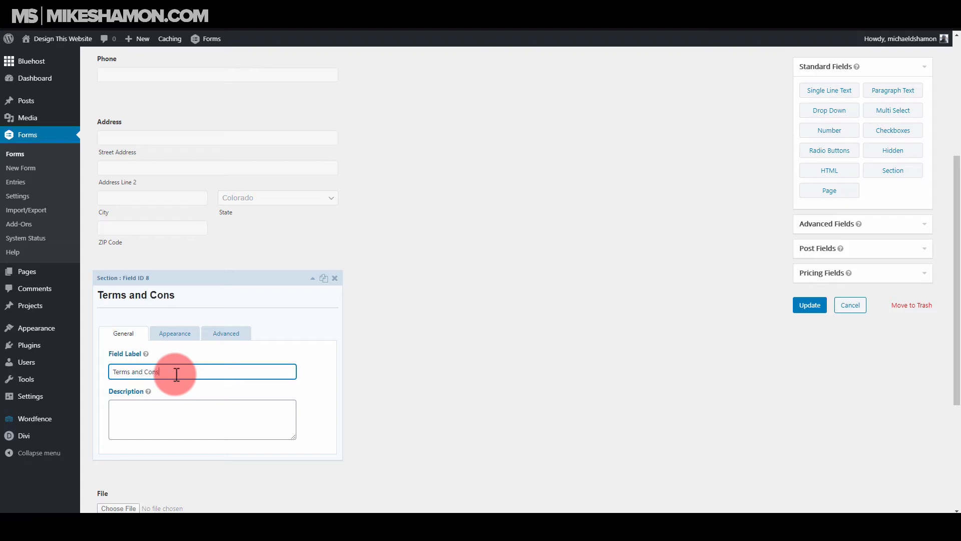
text(ditions)
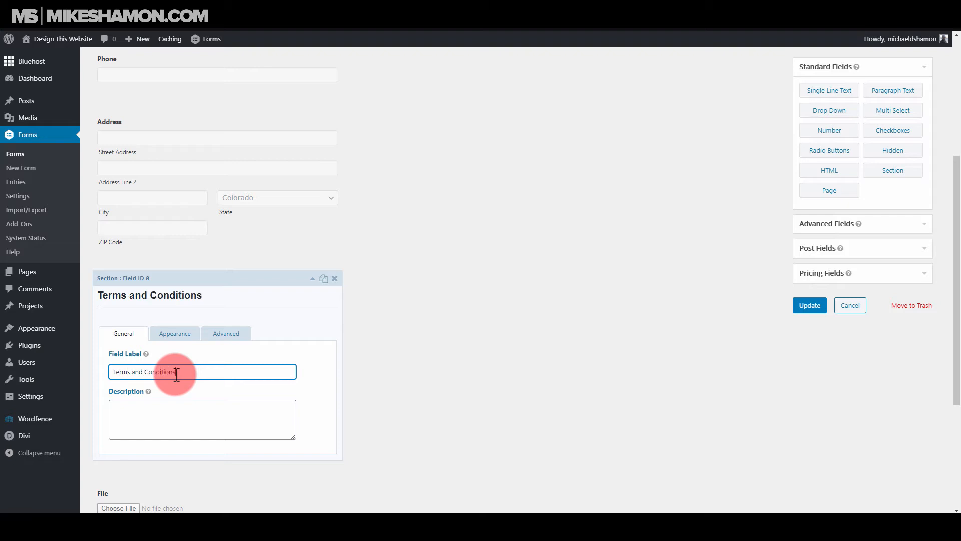
click(175, 333)
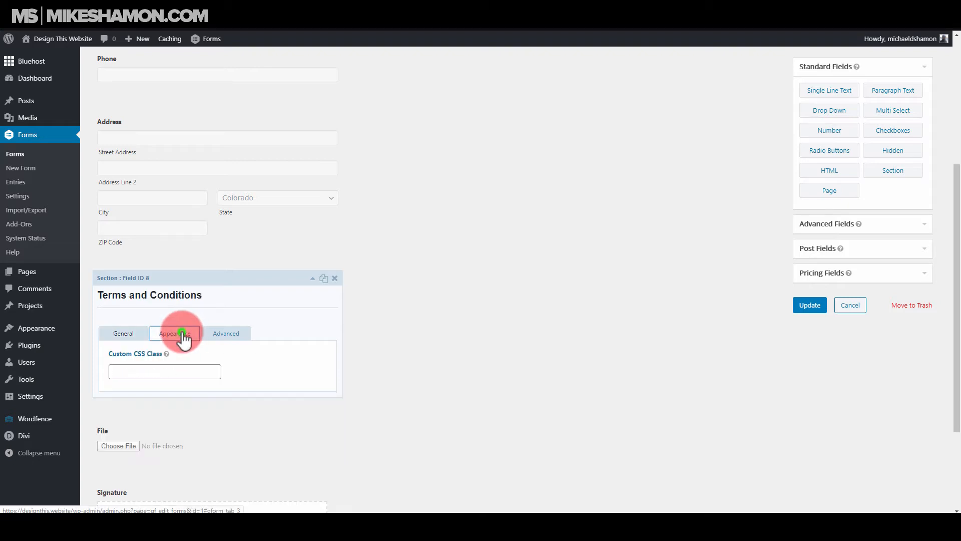
text(gf_scroll_text)
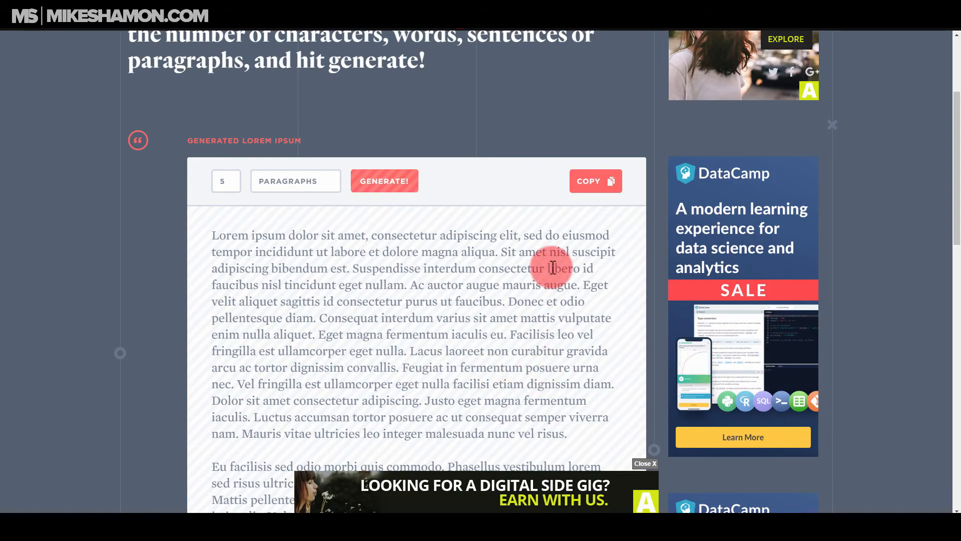
scroll(down, 3)
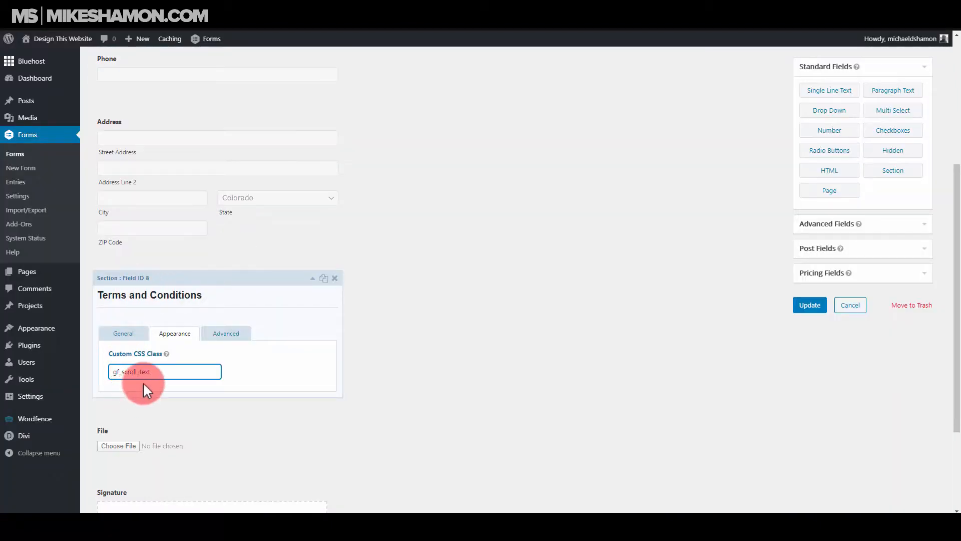
Step: Save the form and add a Checkboxes field below the terms section
click(123, 333)
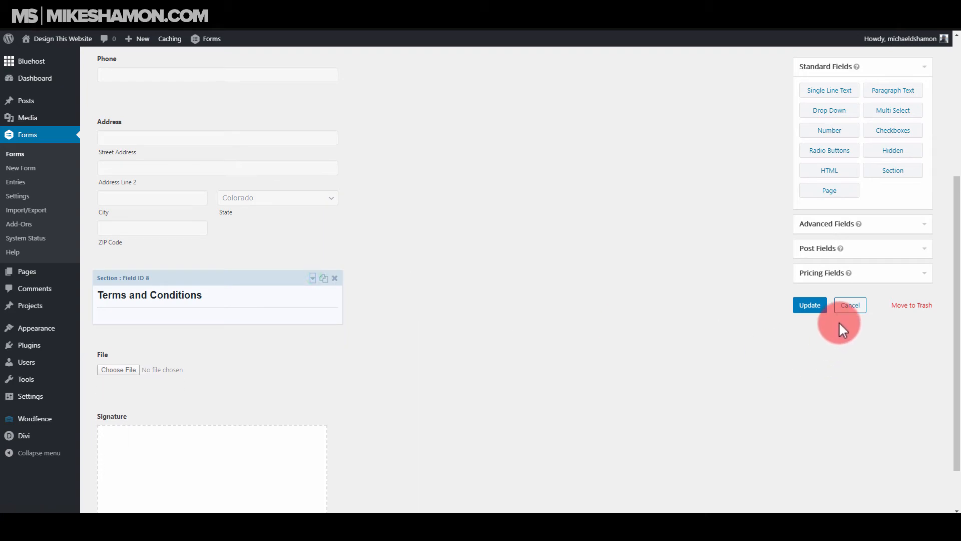
click(809, 305)
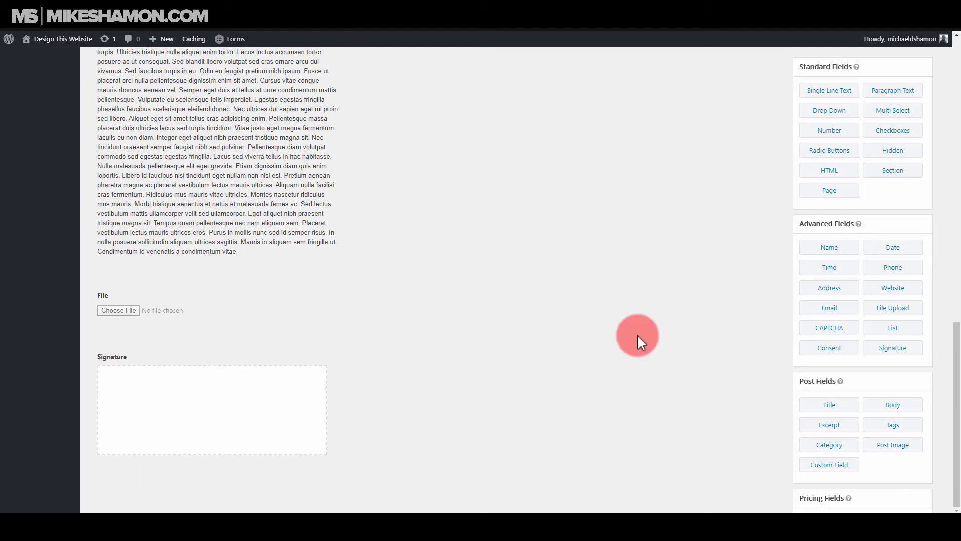
click(893, 130)
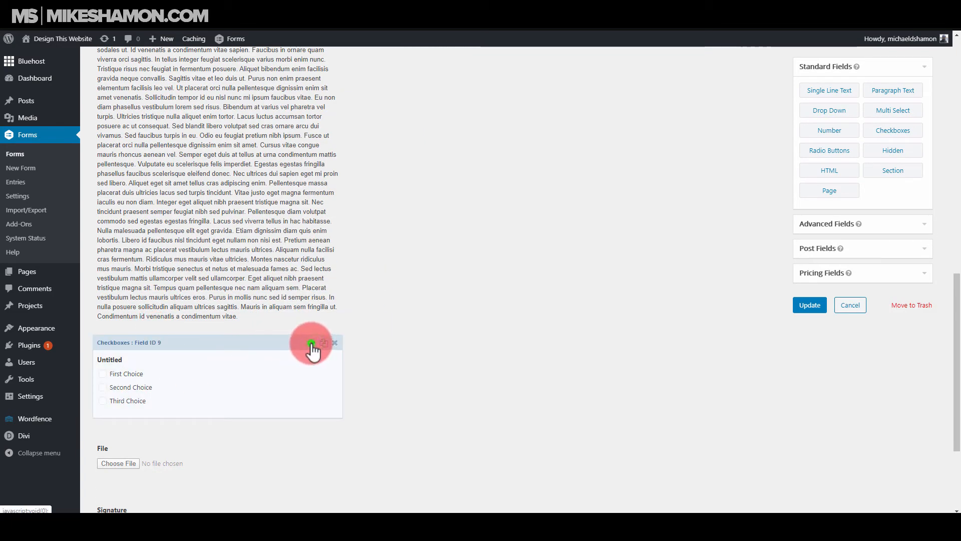
Step: Make the checkbox's only choice 'Yes I read The Terms and Conditions'
click(314, 342)
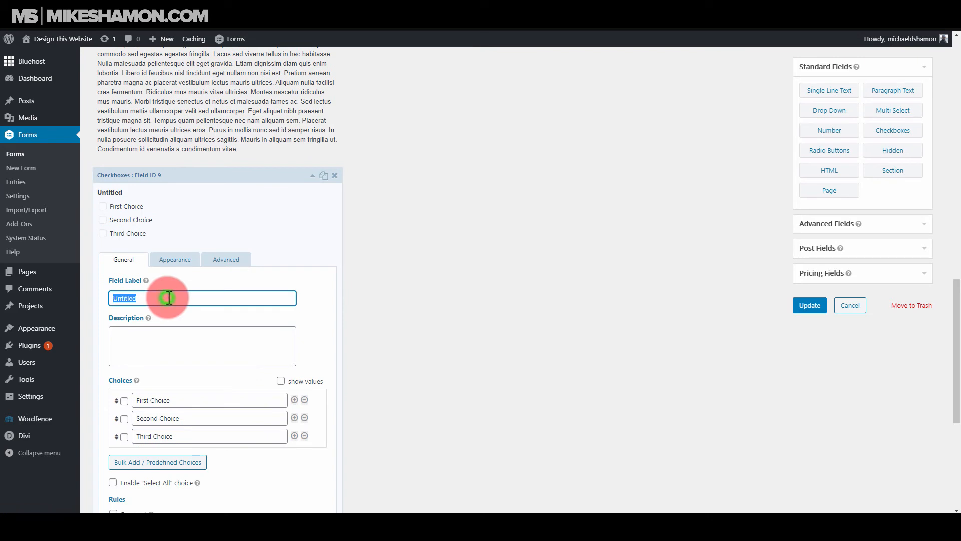
click(210, 399)
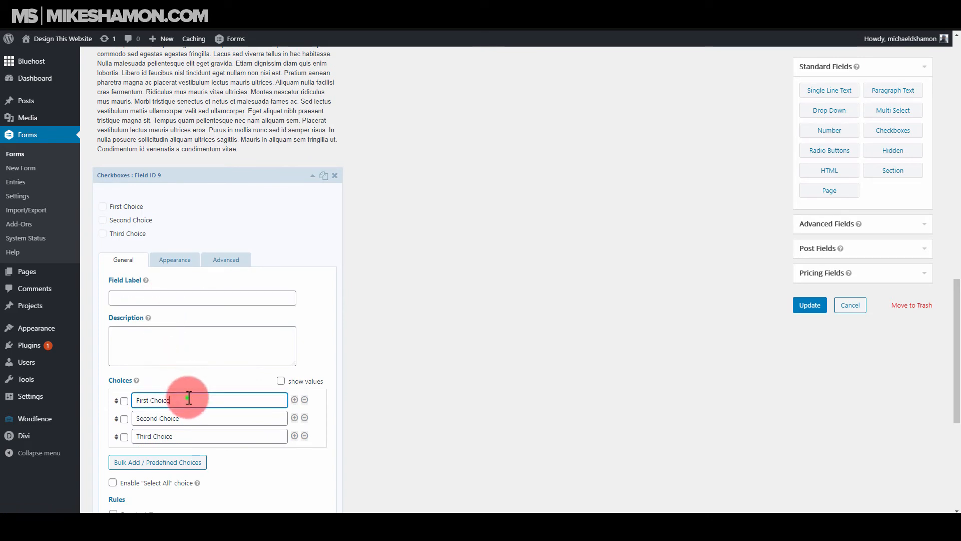
double_click(151, 399)
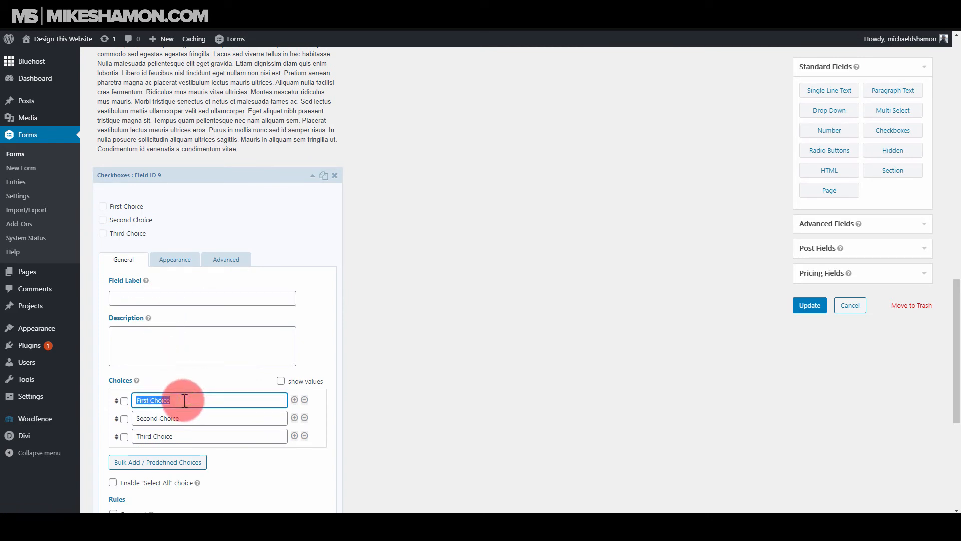
text(Yes I read)
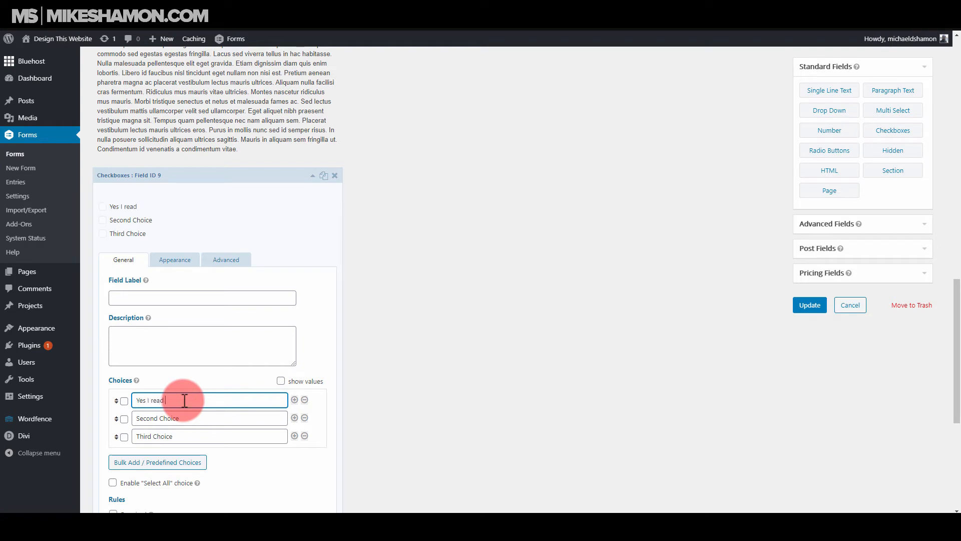
text(The Terms and)
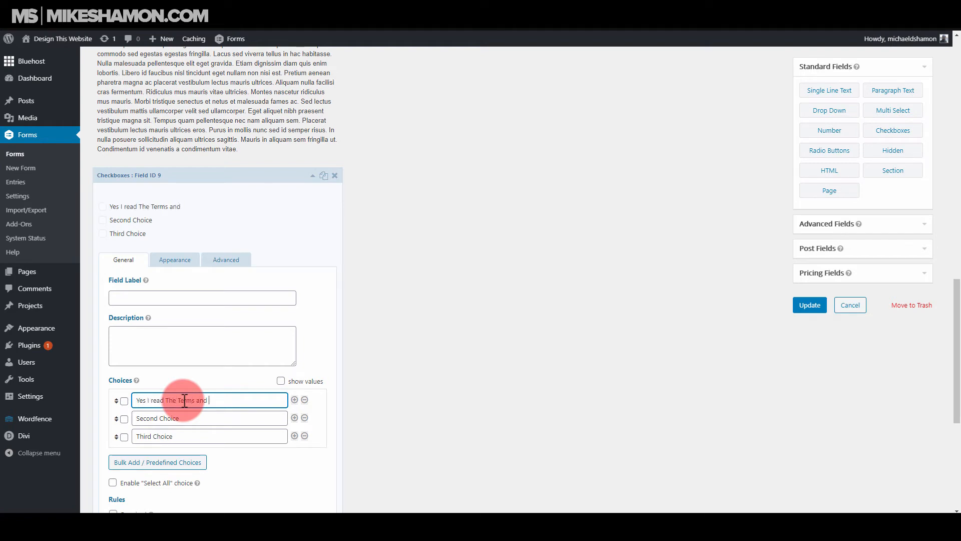
text(Conditions)
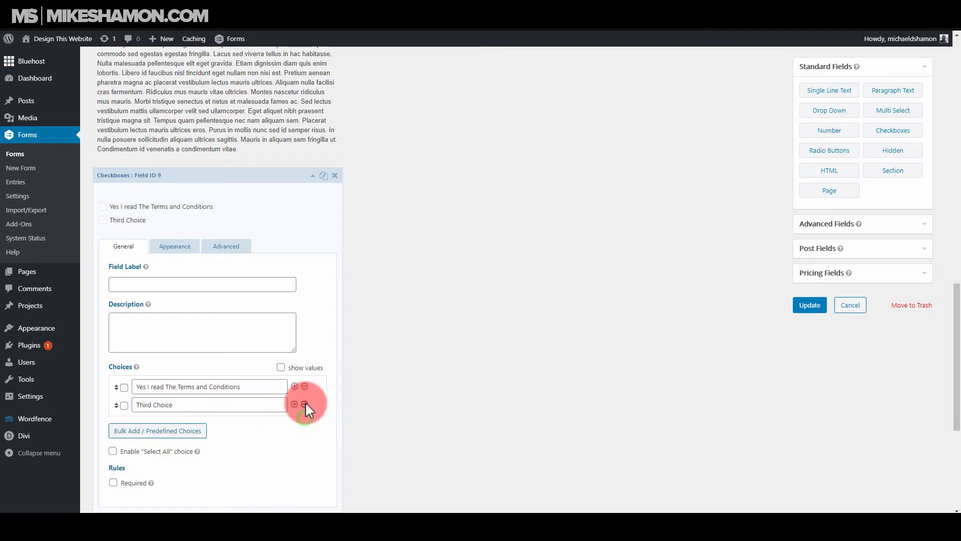
click(305, 405)
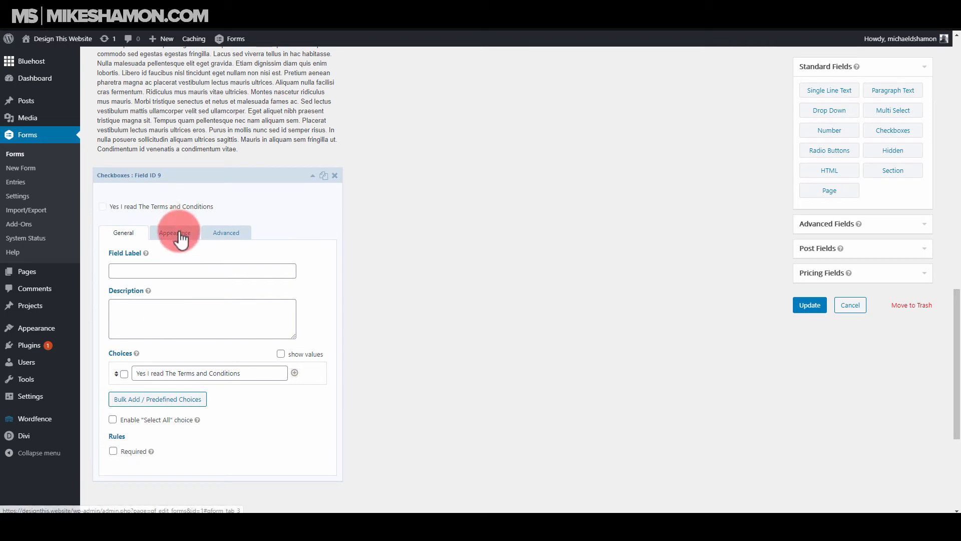
Step: Set the checkbox field's label visibility to Hidden and save the form
click(175, 232)
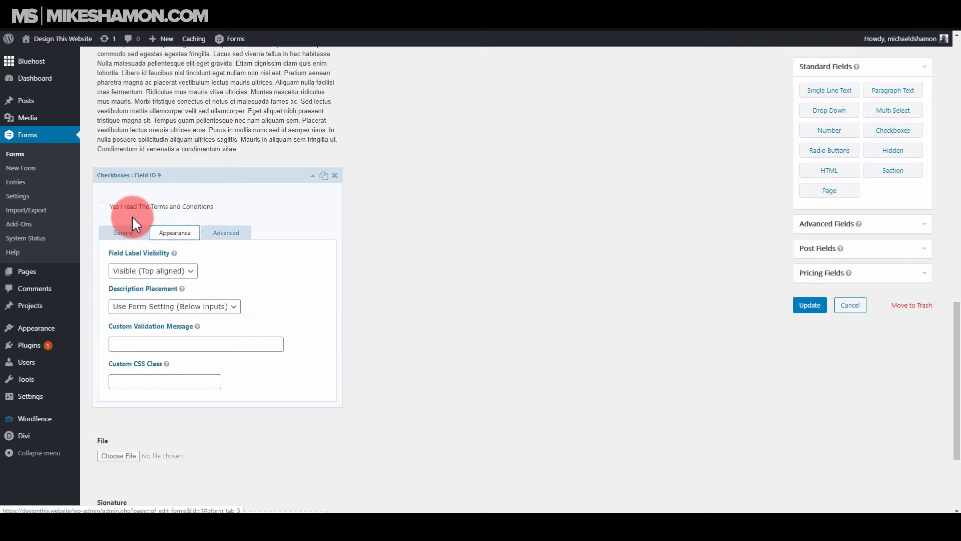
click(124, 232)
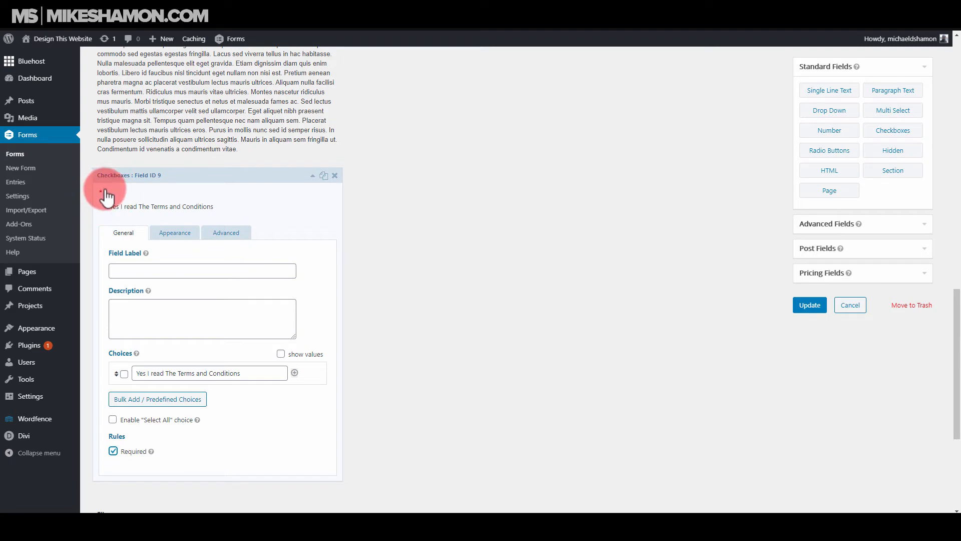
click(175, 232)
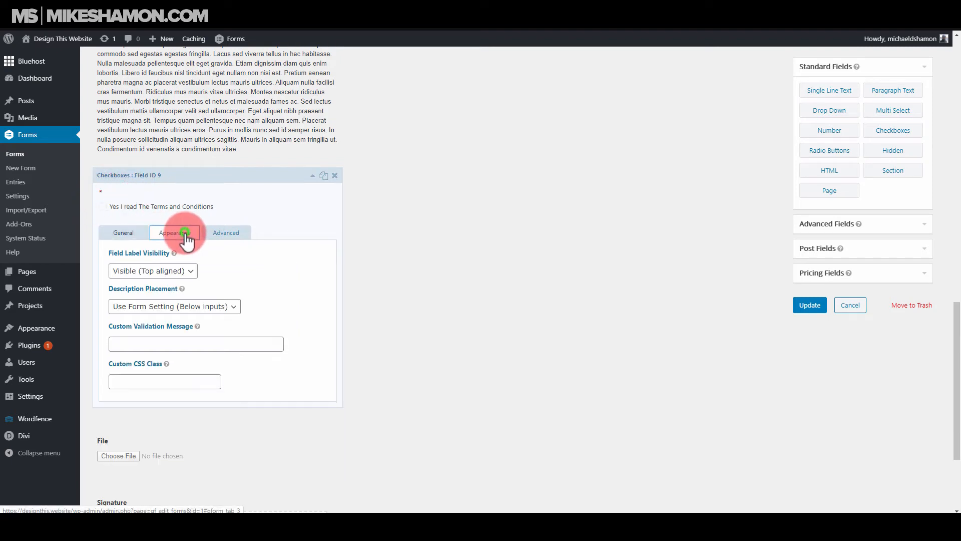
click(175, 232)
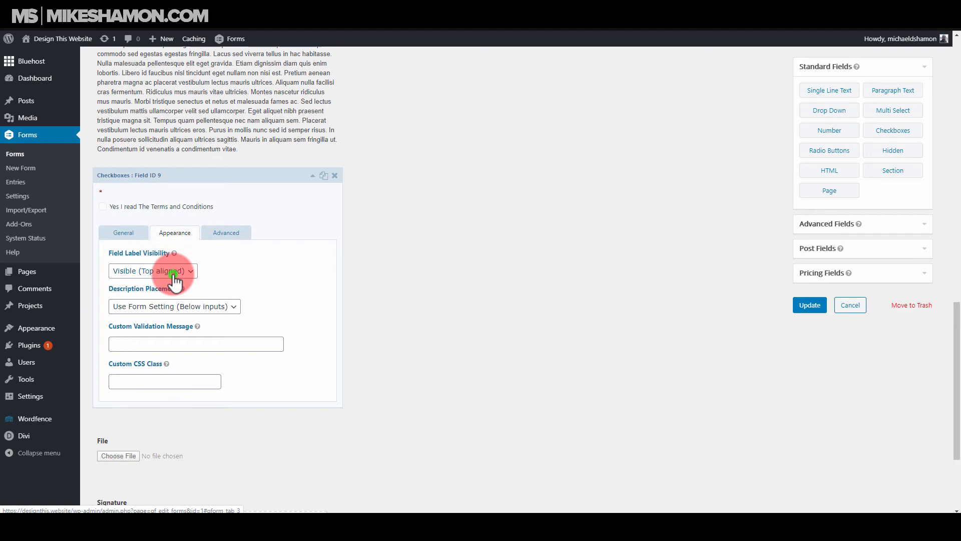
click(153, 271)
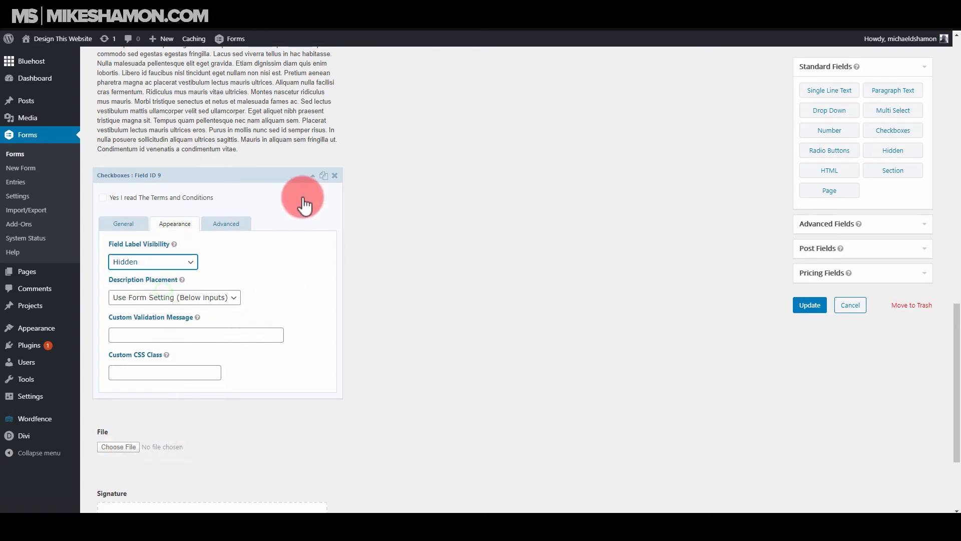
click(312, 175)
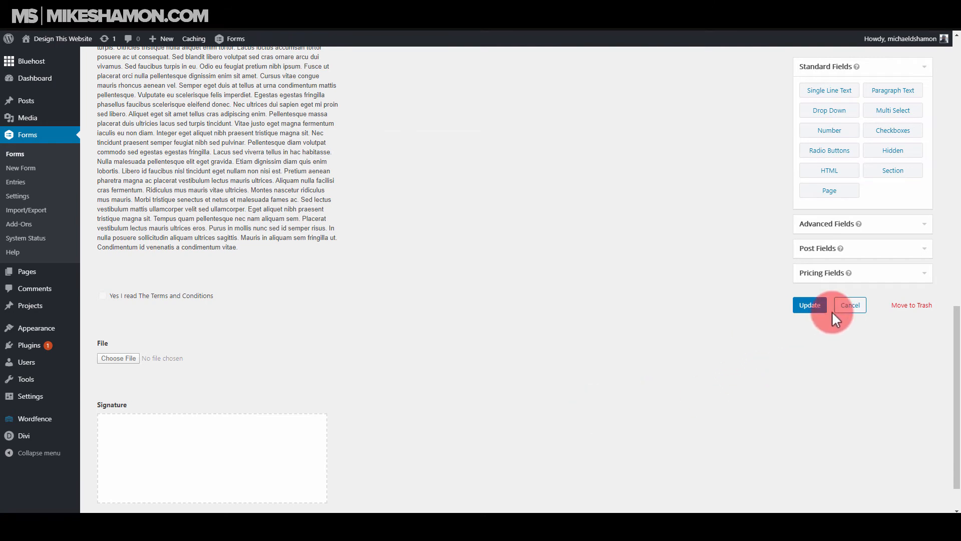
click(809, 305)
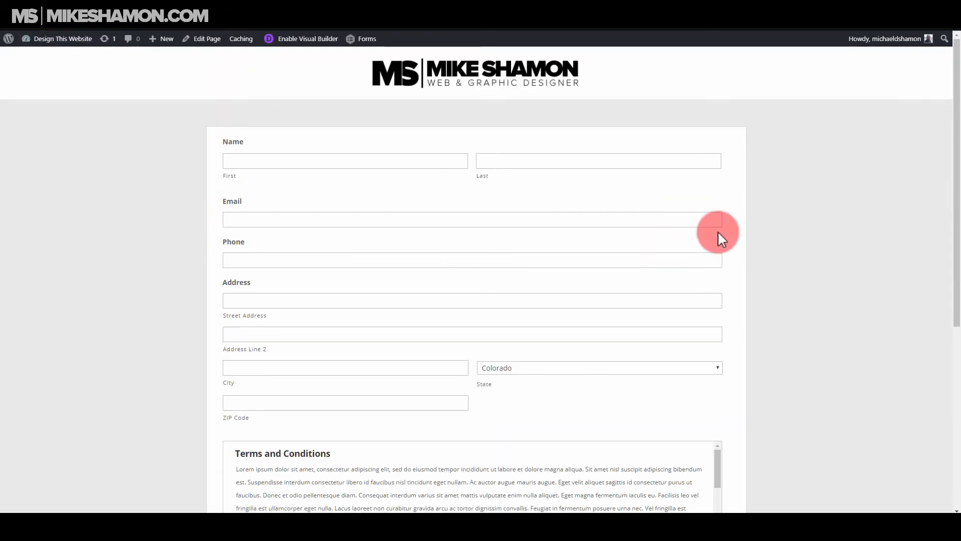
mouse_move(726, 319)
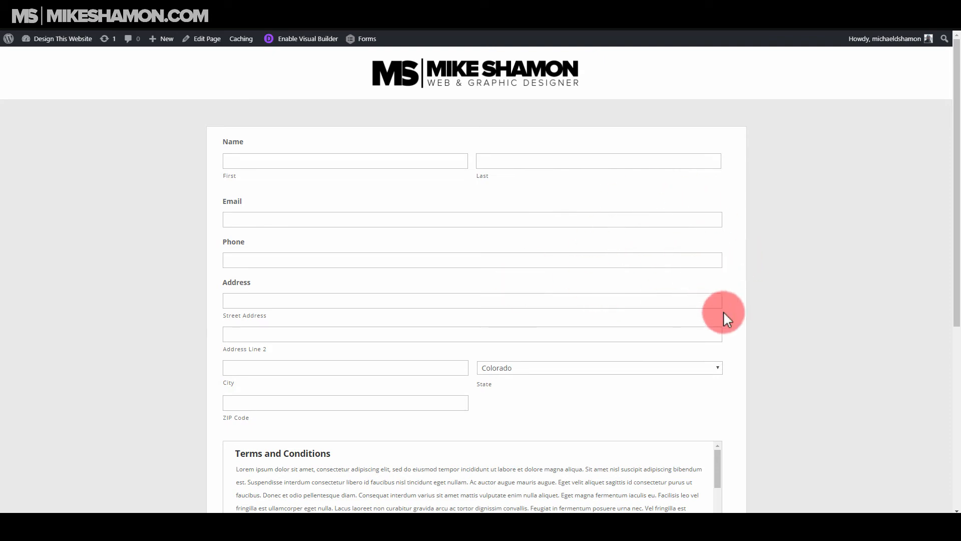
Step: On the live form, try attaching a file and drawing a test signature
scroll(down, 3)
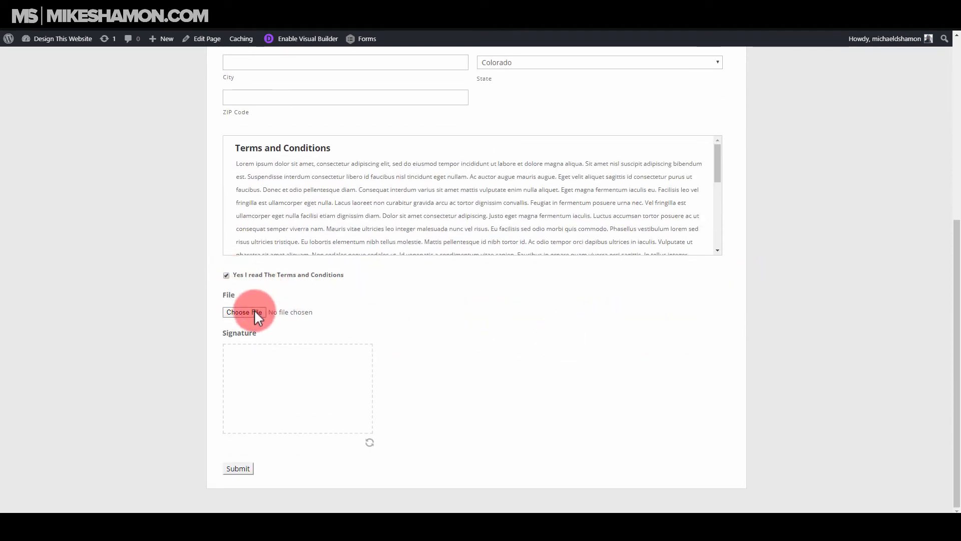
click(244, 311)
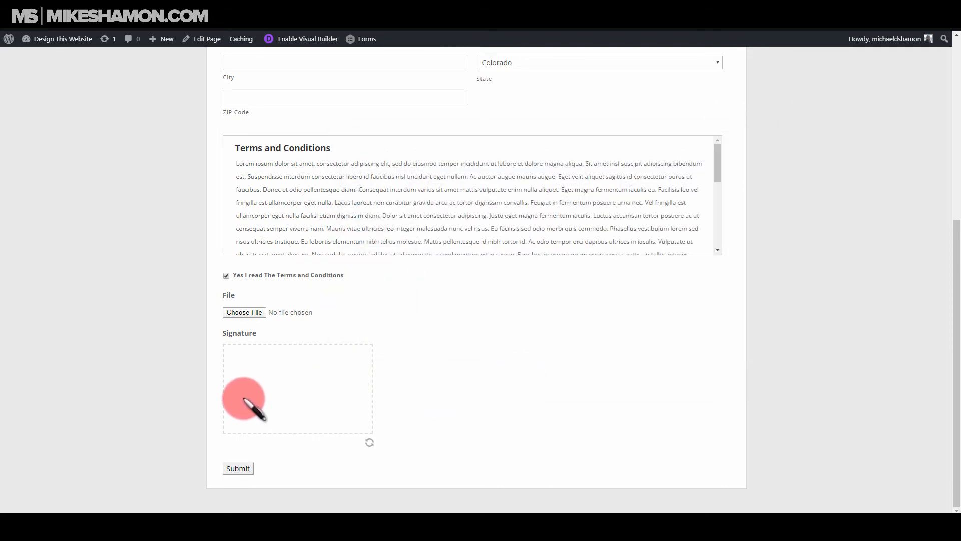
drag(246, 405, 374, 404)
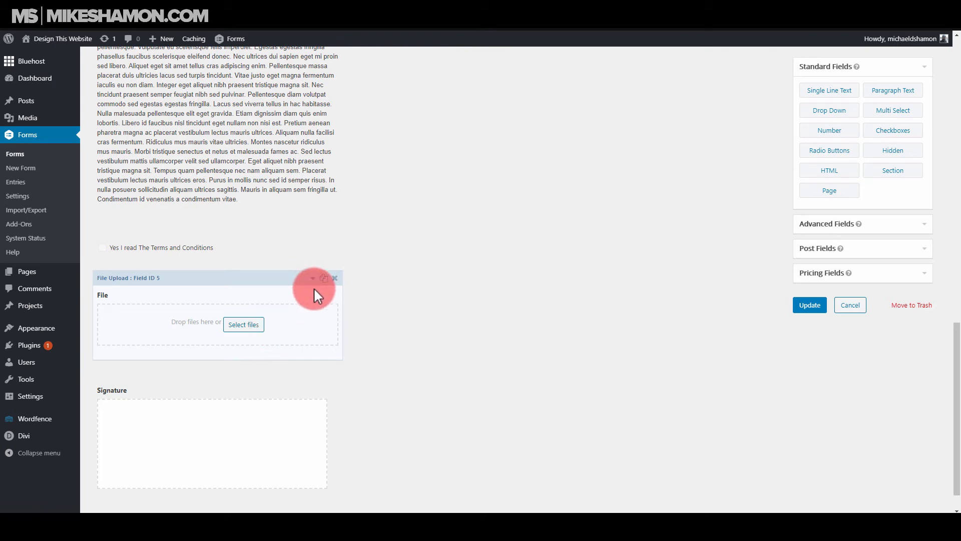
Step: Enable multi-file upload on the File field with up to 5 files and 256mb maximum size
click(324, 278)
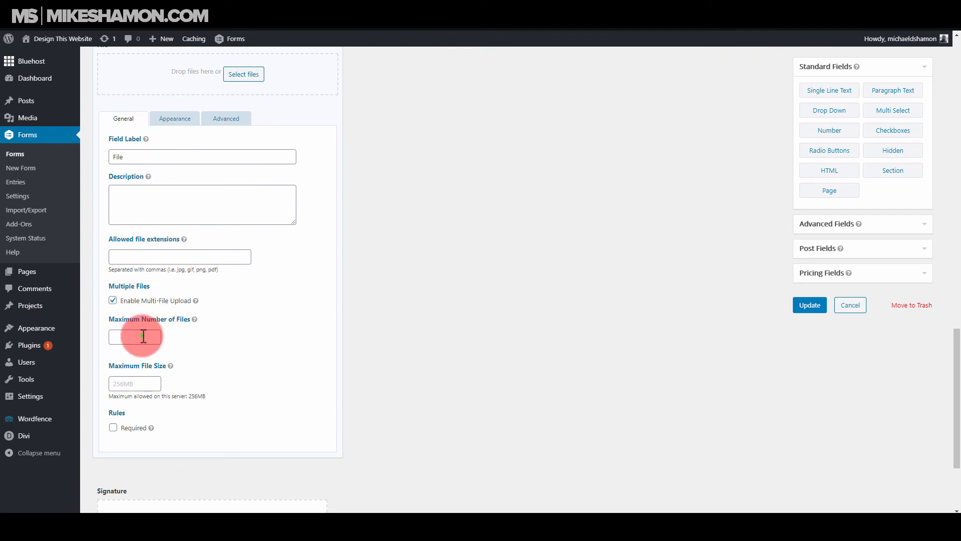
text(2)
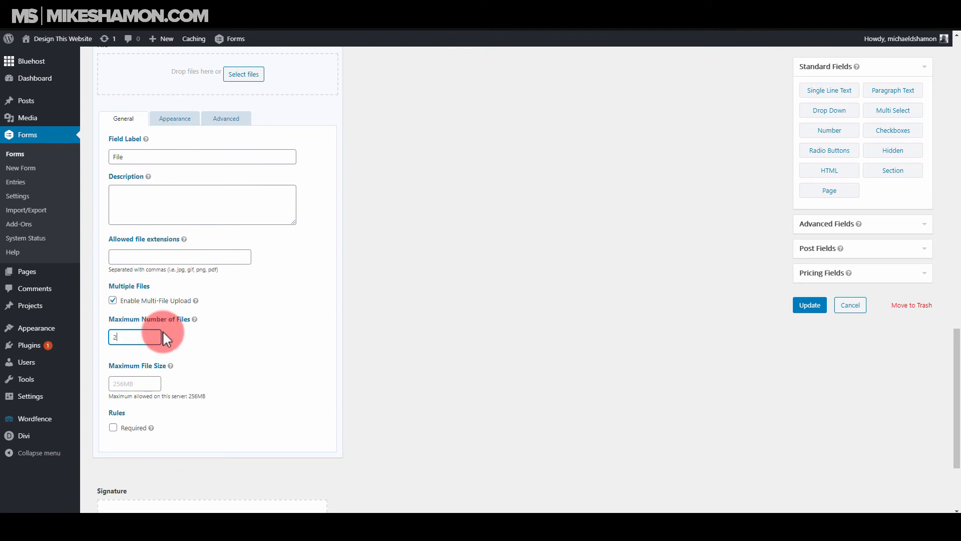
text(5)
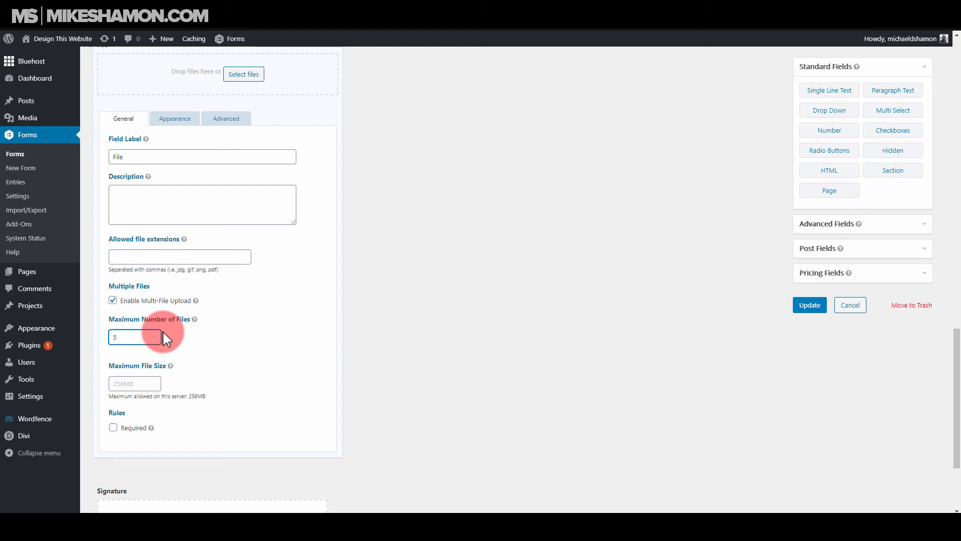
text(2)
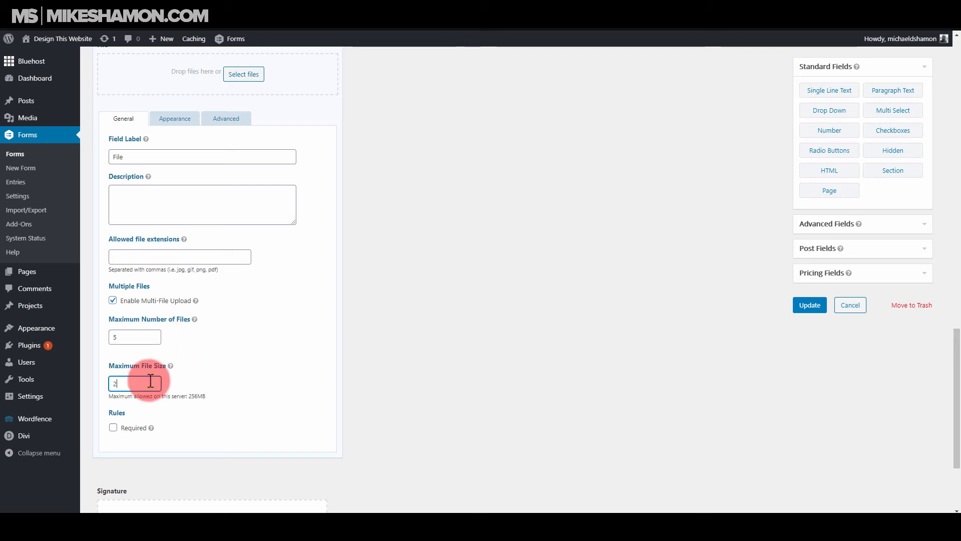
text(256mb)
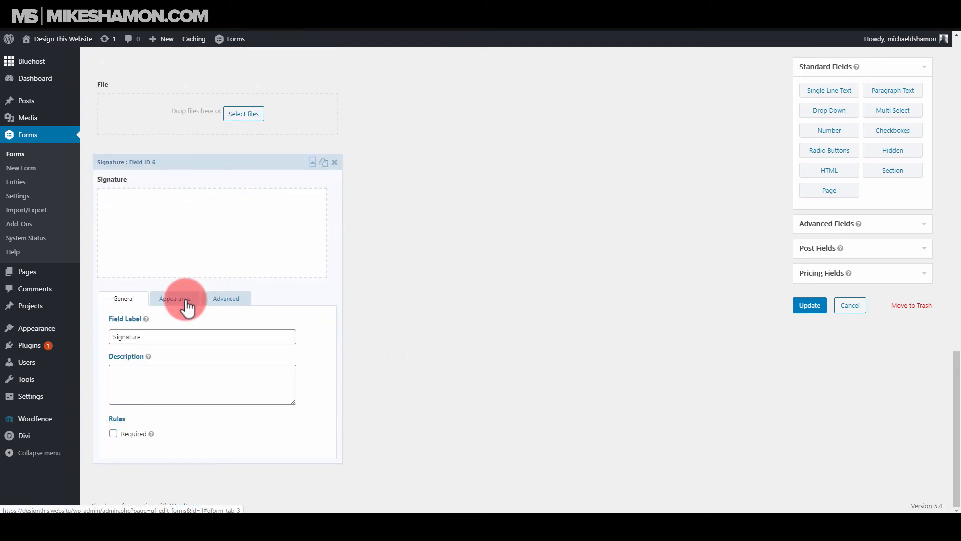
Step: Give the signature pad a #ebebeb background, #898989 border colour and dashed border style
click(175, 298)
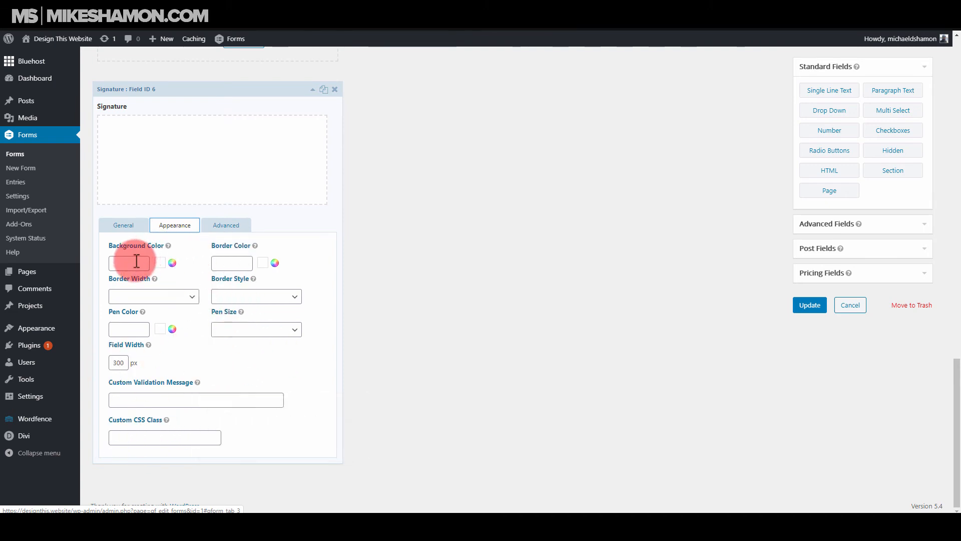
click(172, 262)
text(#ebebeb)
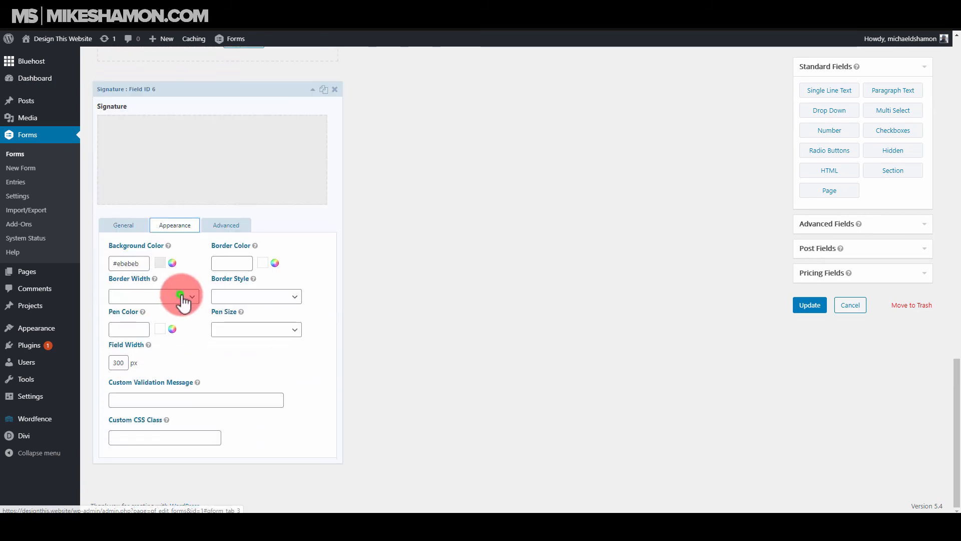
click(274, 263)
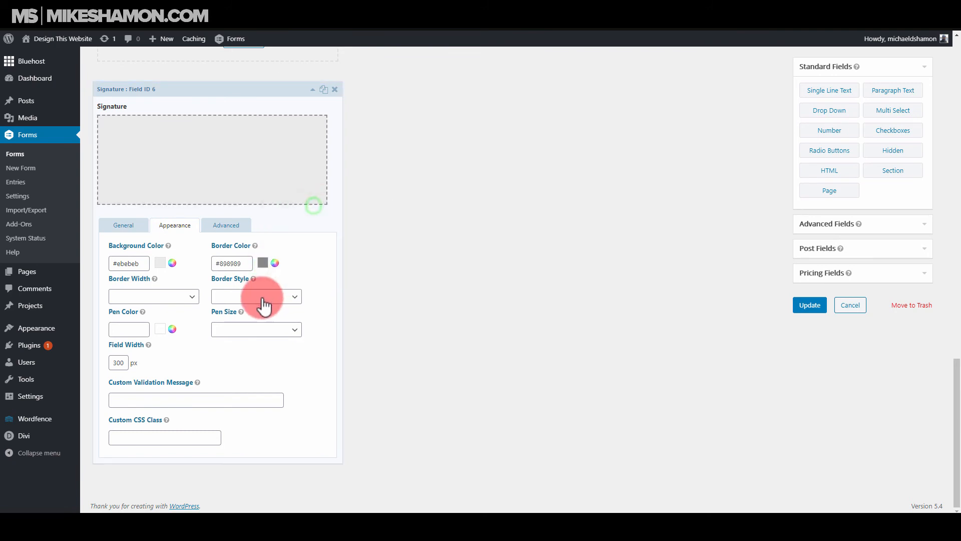
click(256, 296)
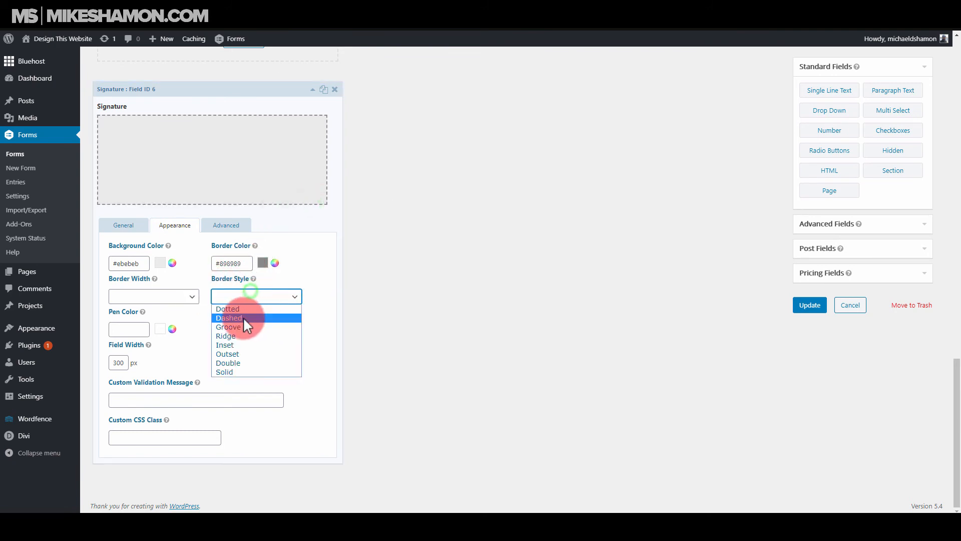
click(229, 317)
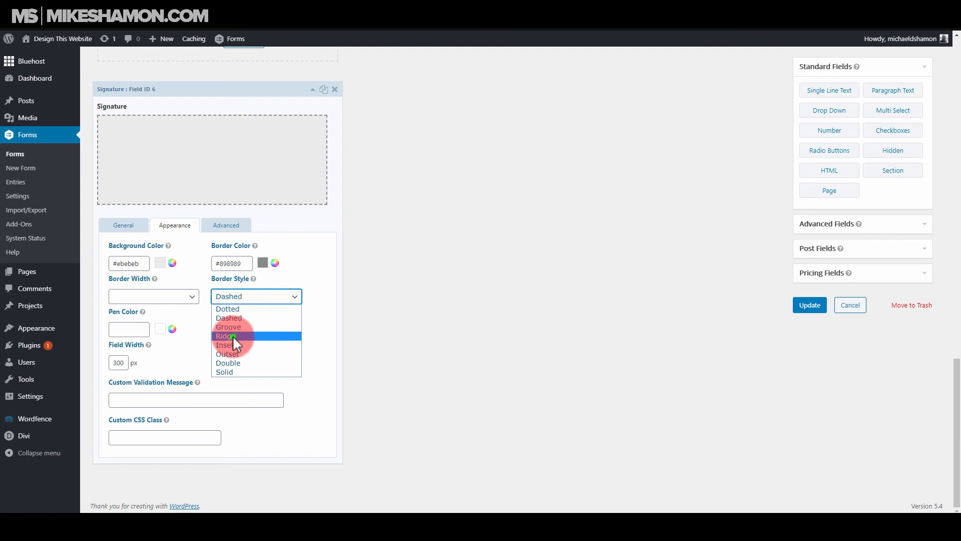
click(226, 336)
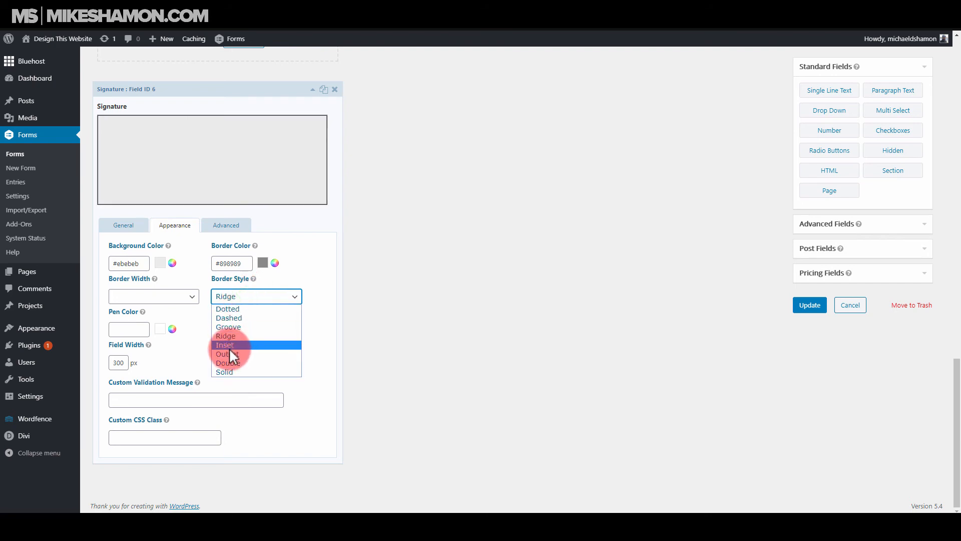
click(229, 318)
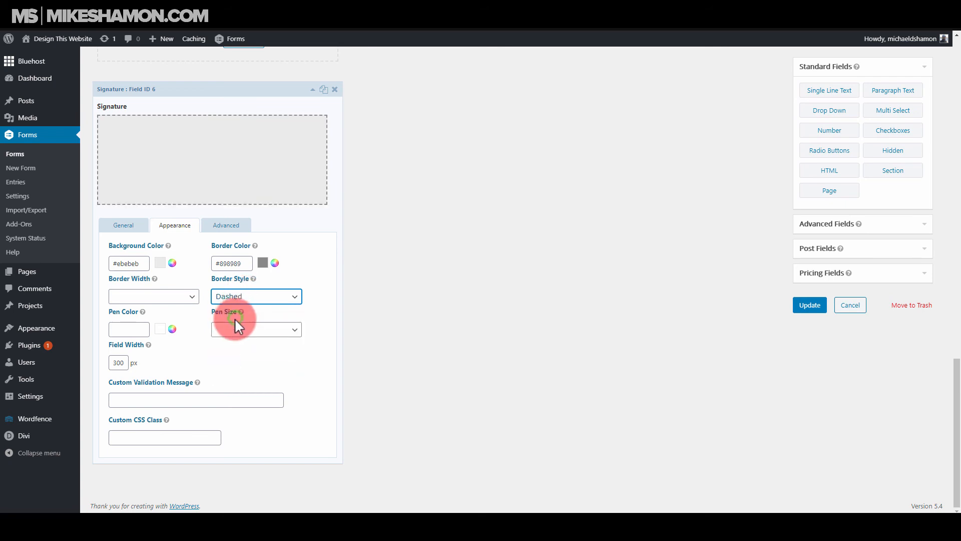
Step: Make the pad border medium width, set a blue #00f pen, and save the form
click(154, 296)
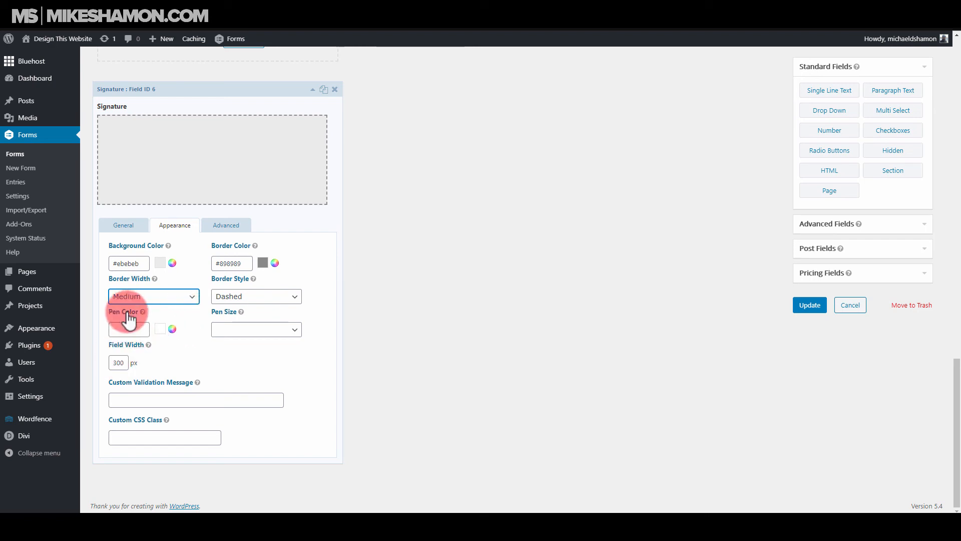
click(263, 262)
text(#00f)
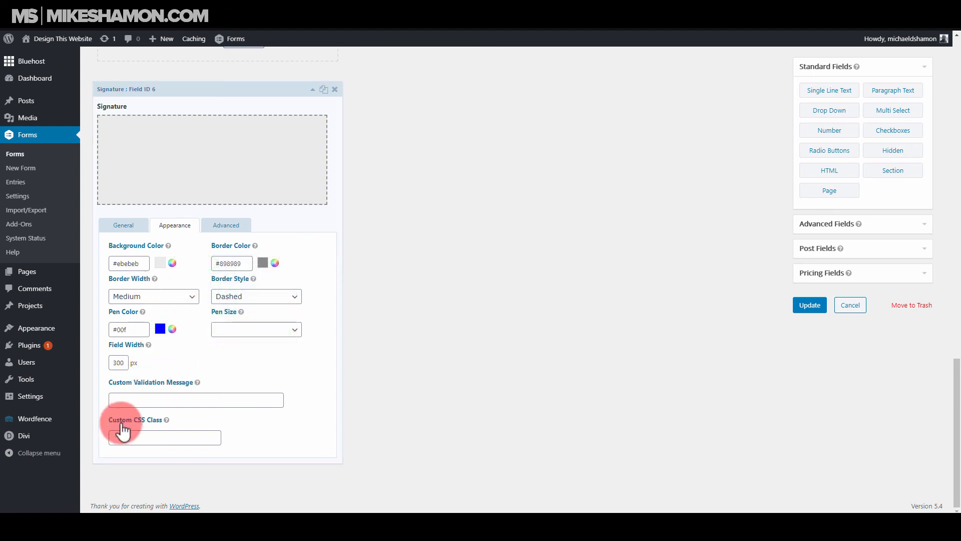
mouse_move(322, 98)
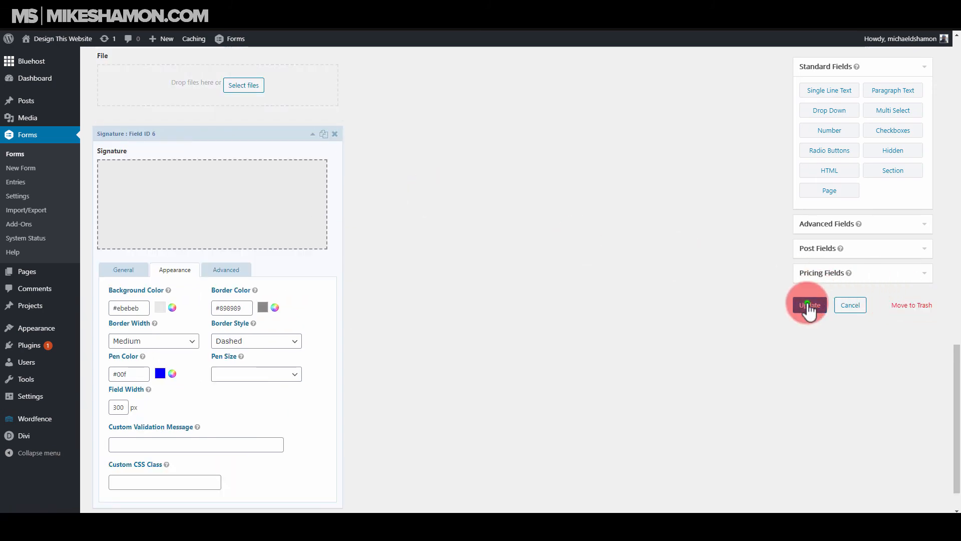
click(807, 305)
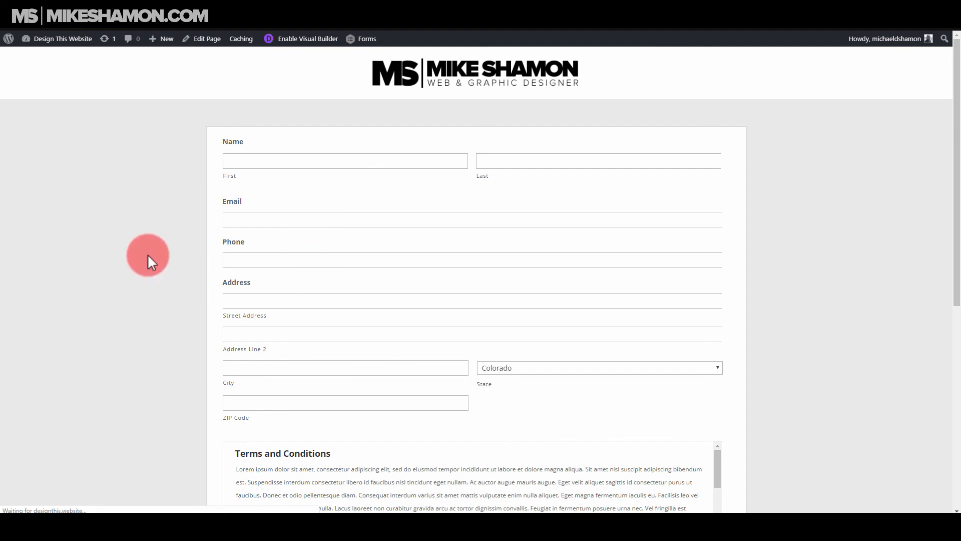
Step: Scroll through the live form and the Terms box to the multi-file drop area and dashed signature pad
scroll(down, 3)
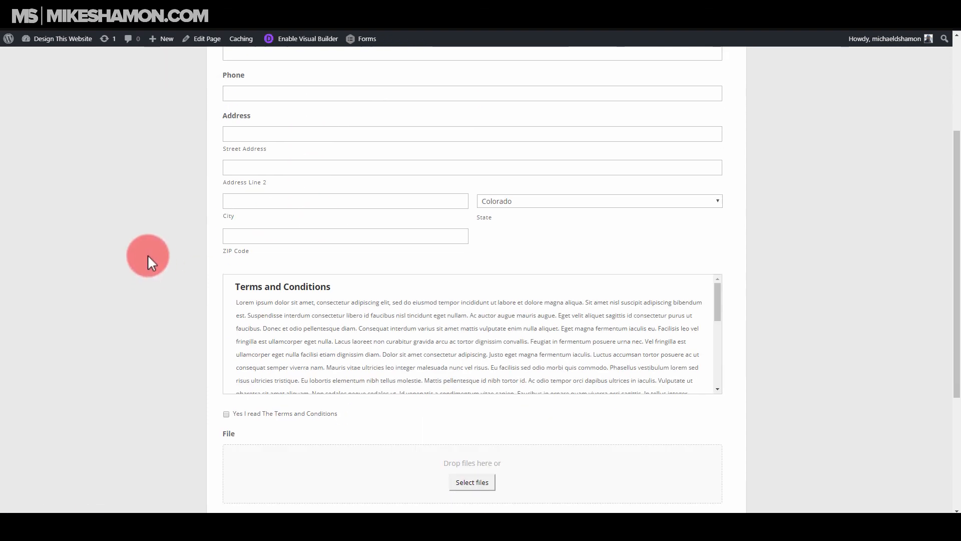
scroll(down, 3)
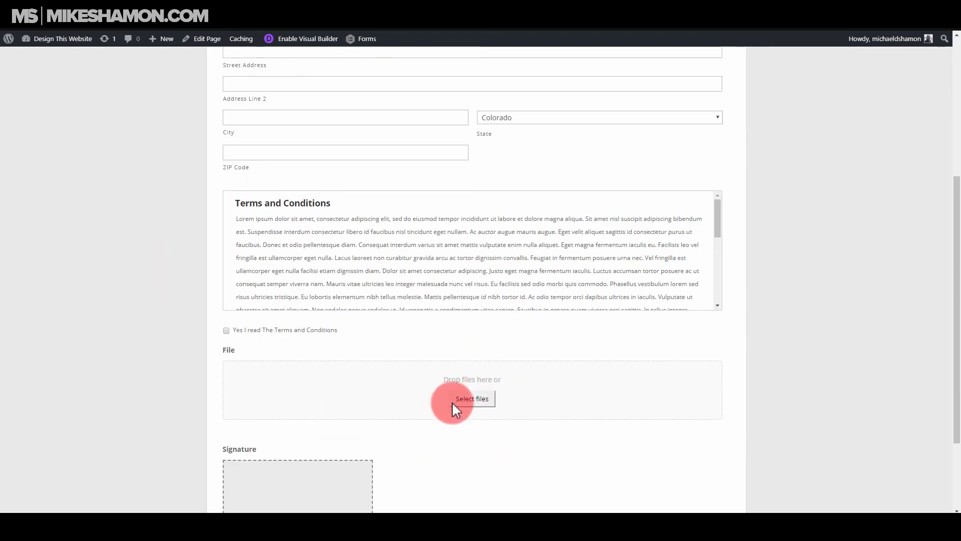
scroll(down, 3)
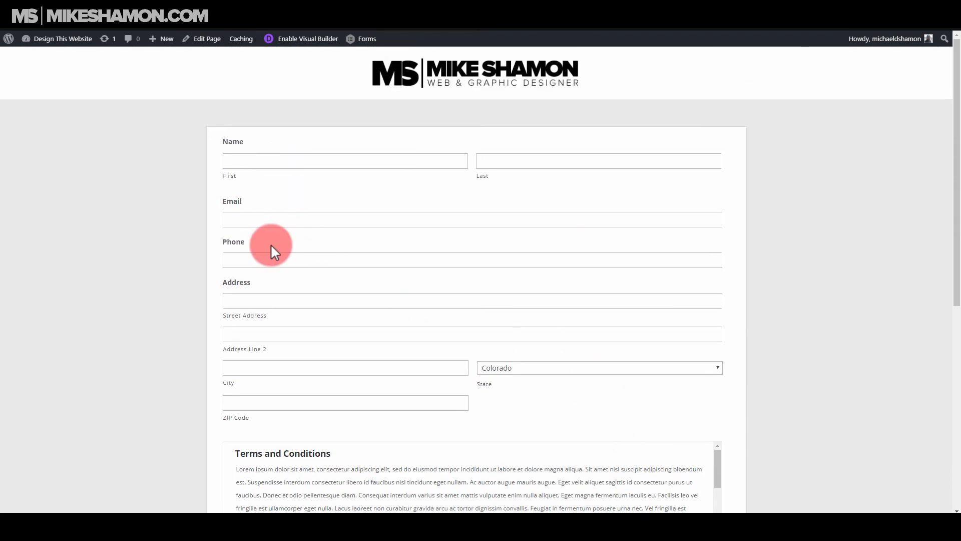
scroll(down, 3)
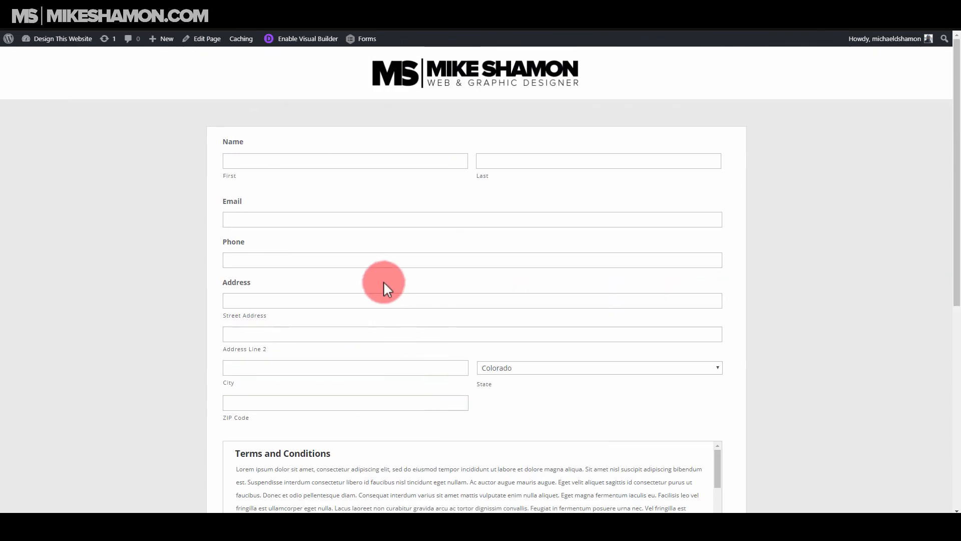
scroll(down, 3)
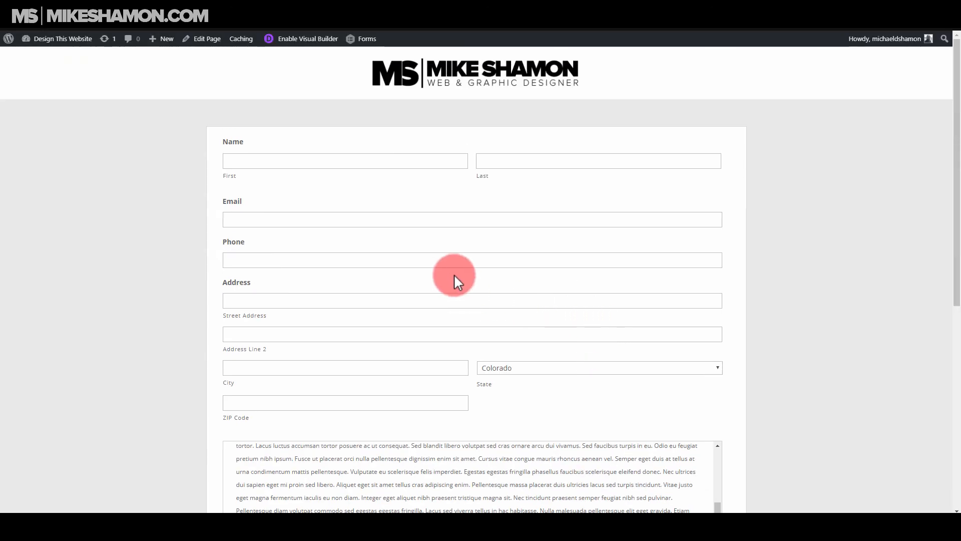
mouse_move(820, 275)
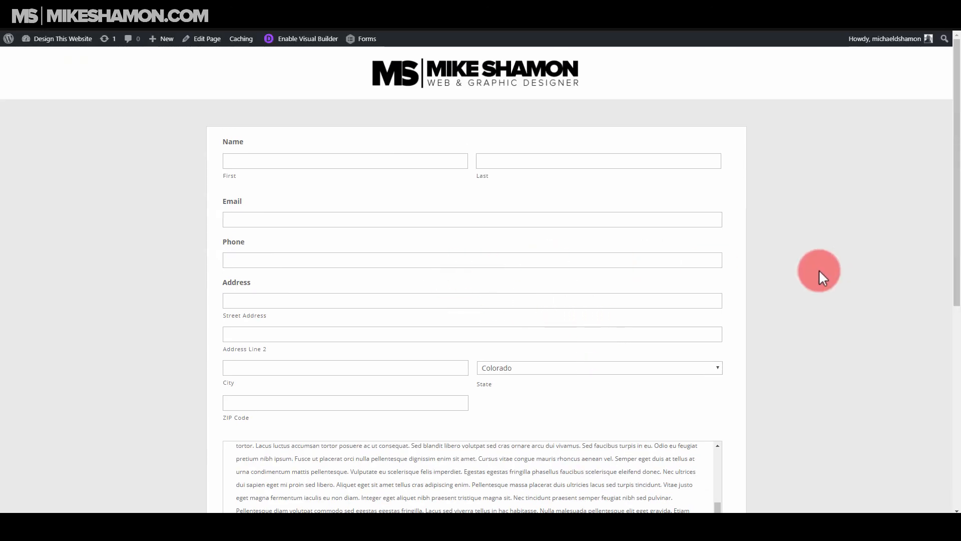